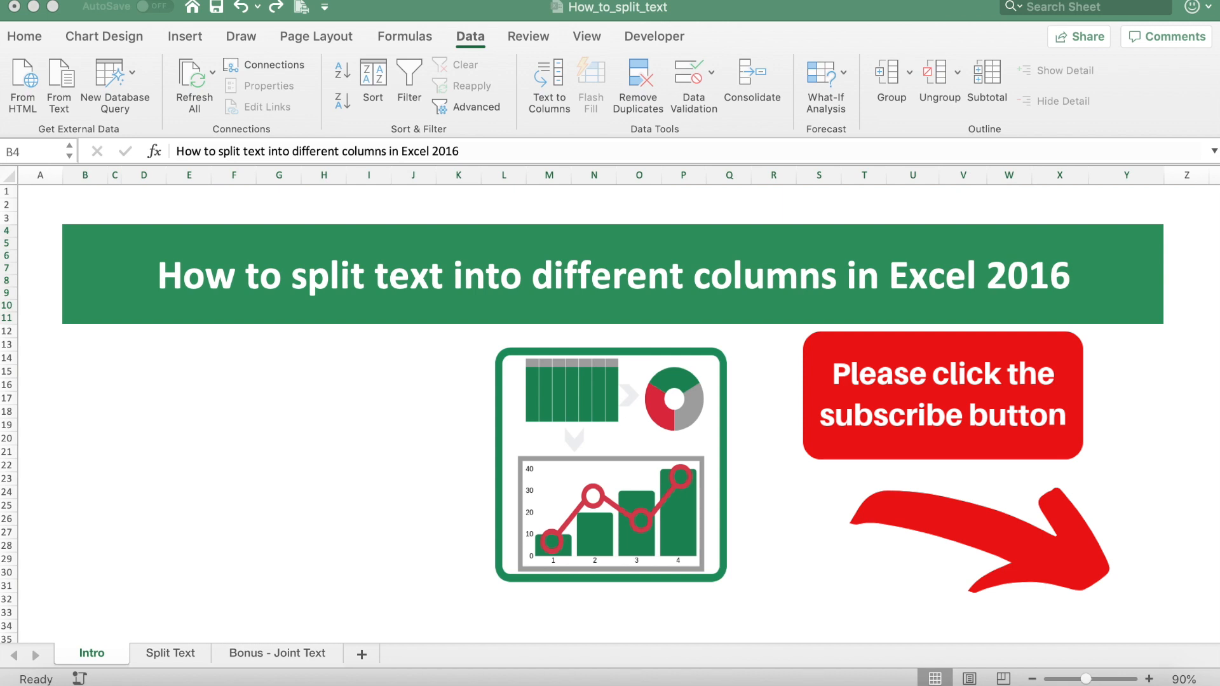
- Switch to the Split Text sheet and select the Name column (column C)
click(170, 653)
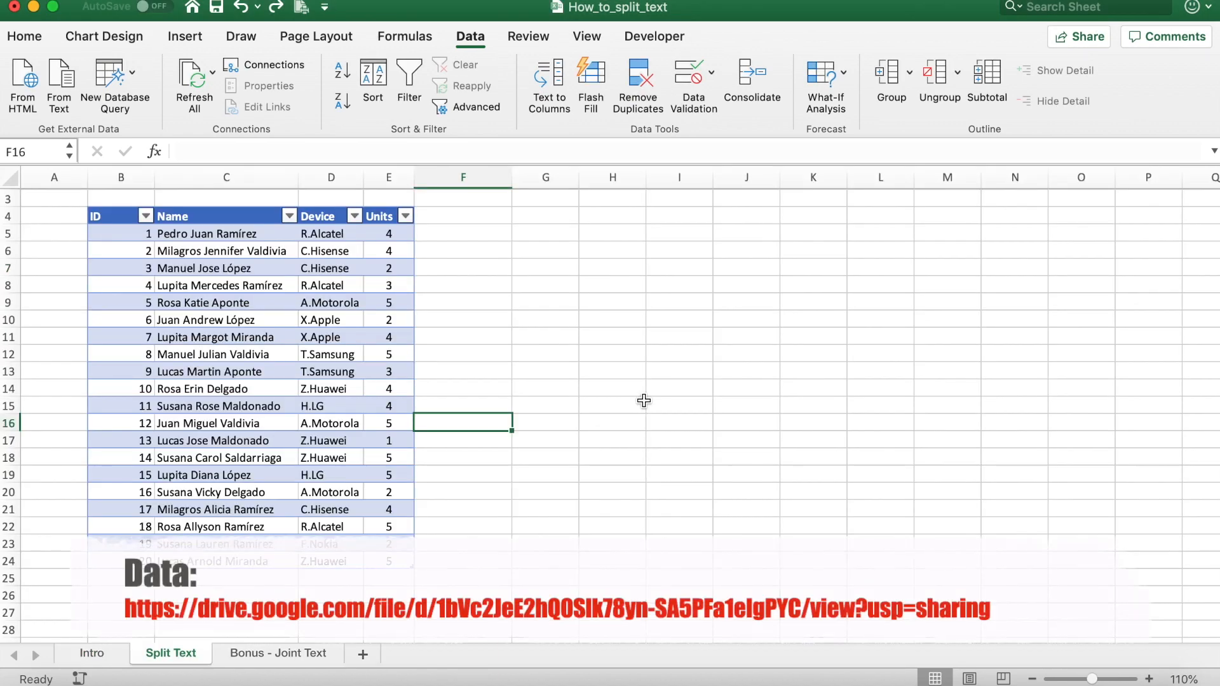
mouse_move(537, 356)
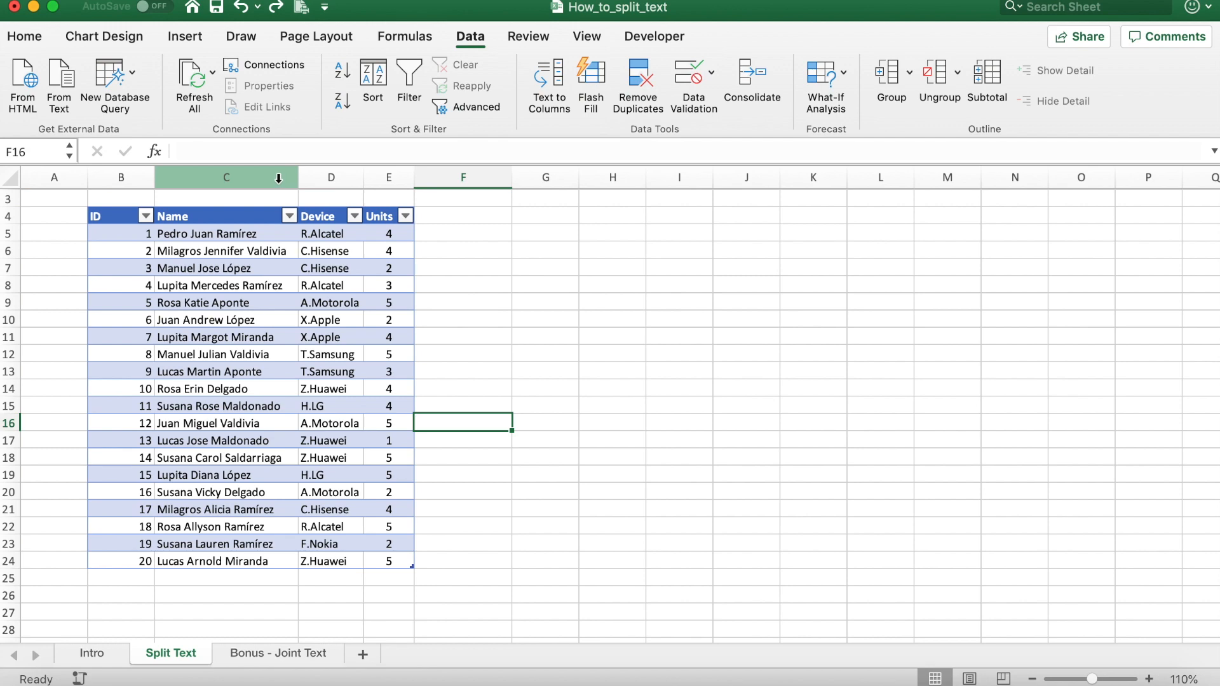
click(330, 177)
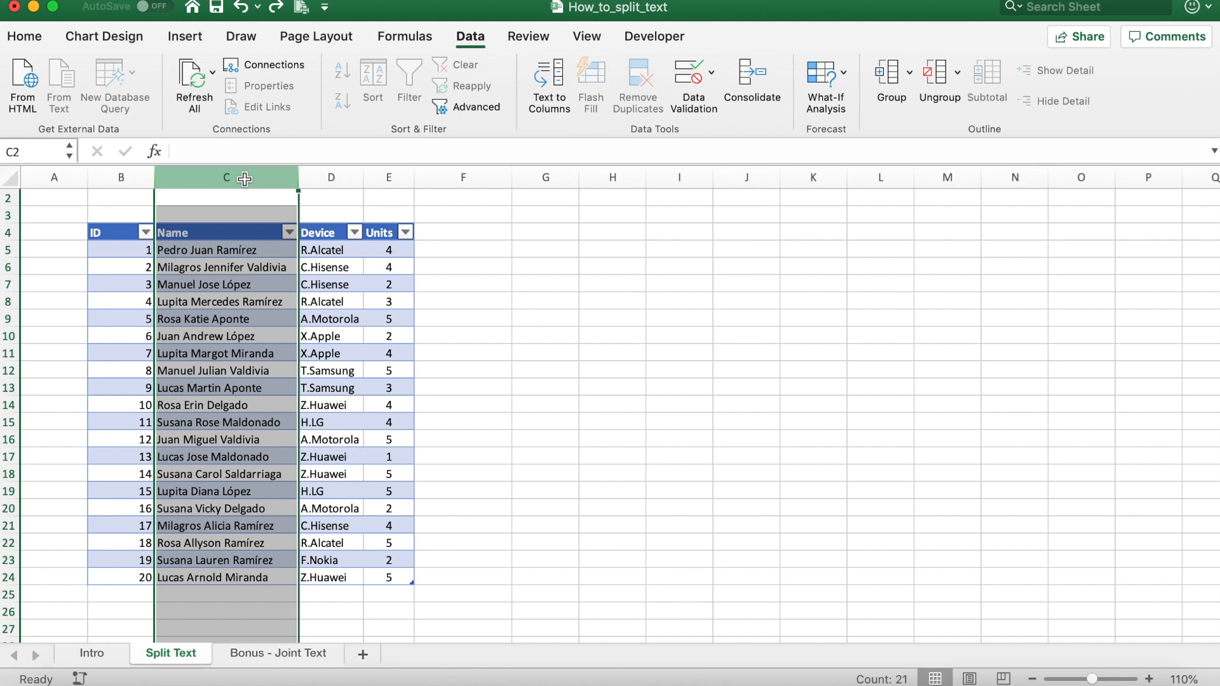
- Insert two blank table columns, Column2 and Column1, to the right of Name
click(330, 177)
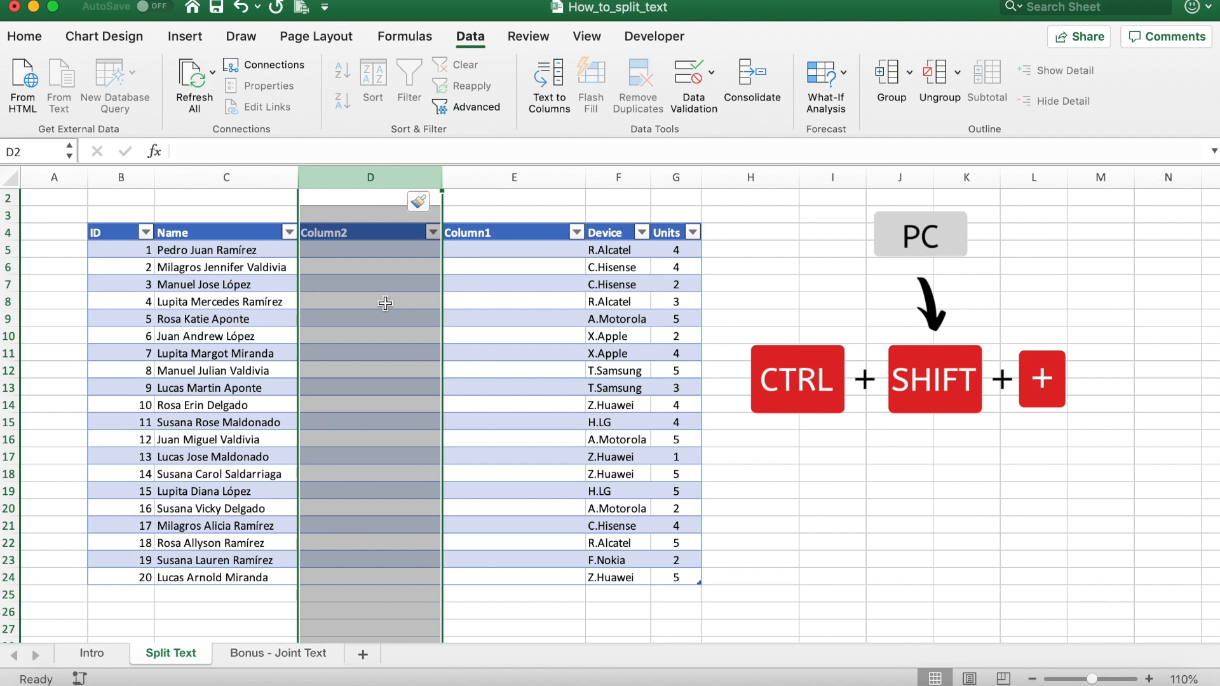
click(370, 249)
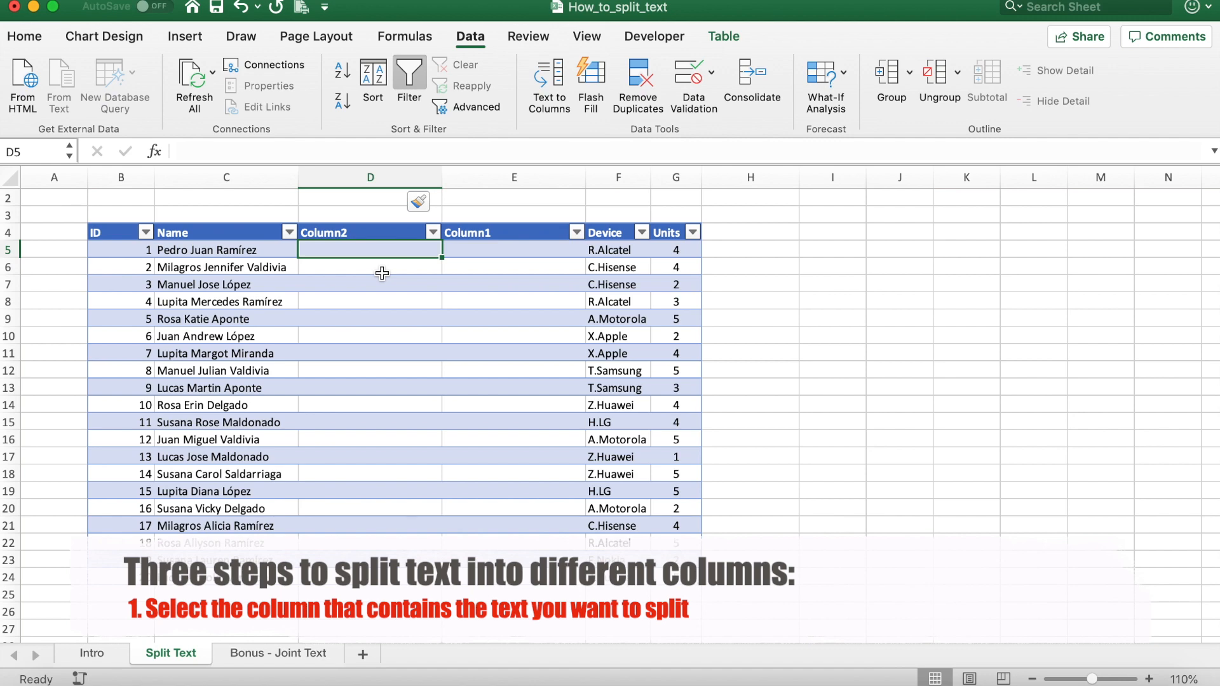
mouse_move(216, 247)
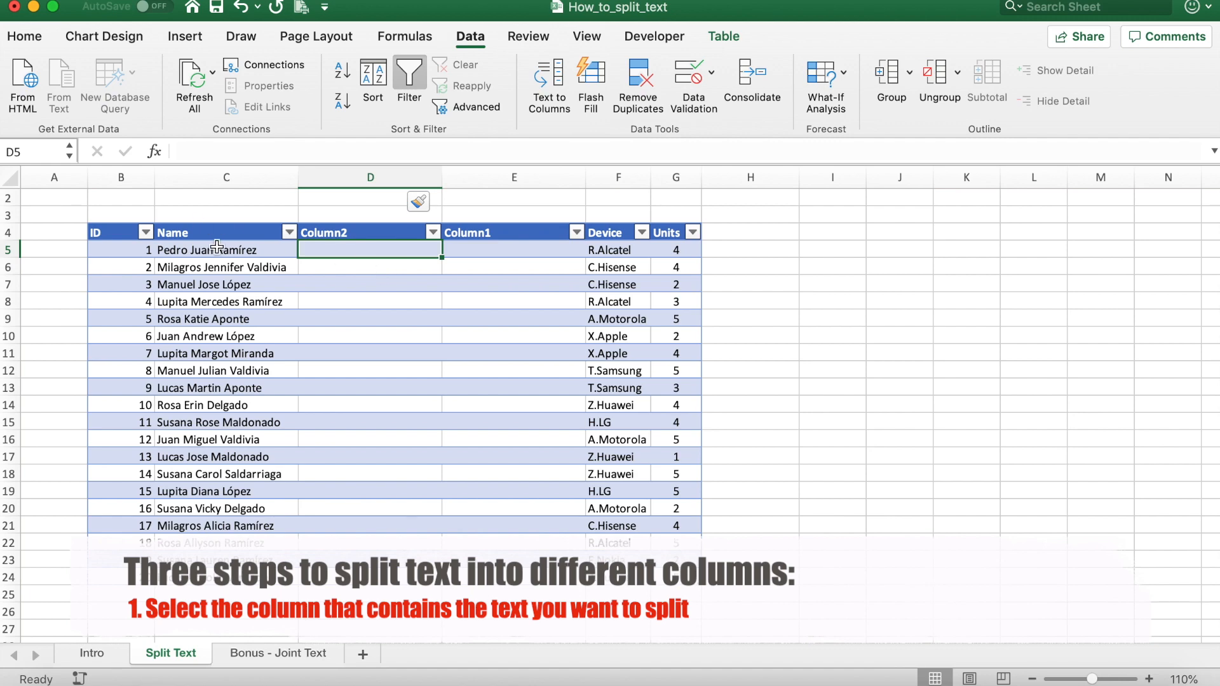
- Select the names from C5 down to C24 and go to the Data tab
click(226, 250)
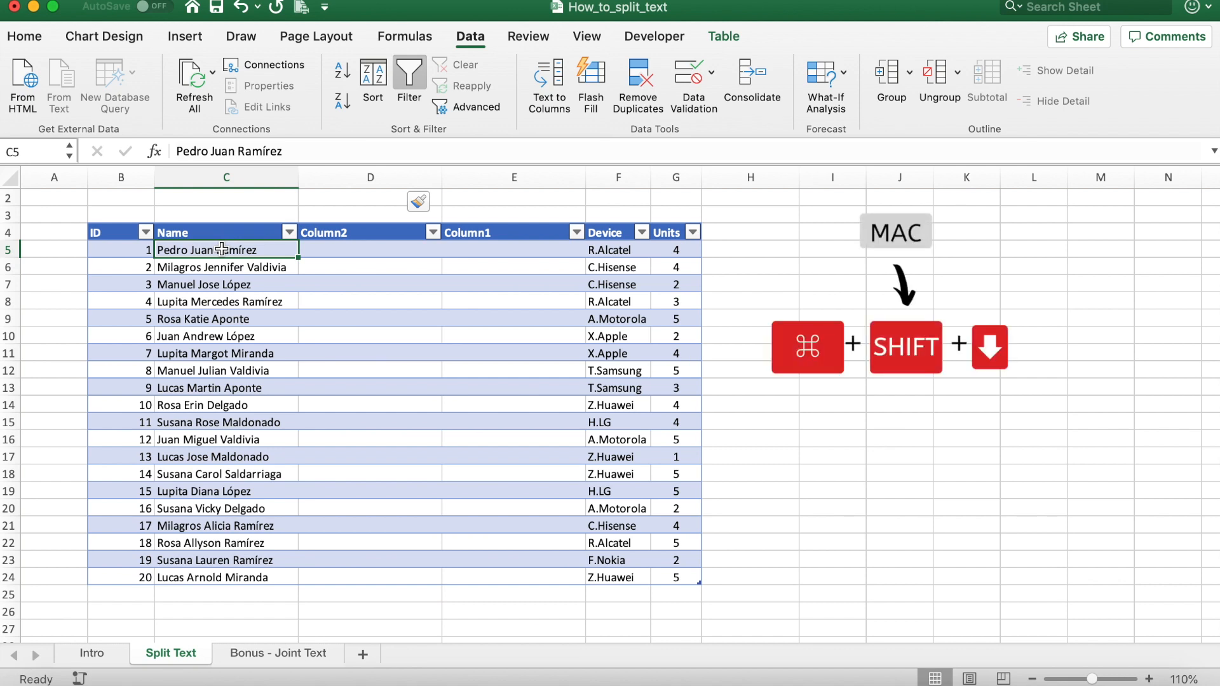
key(cmd+shift+down)
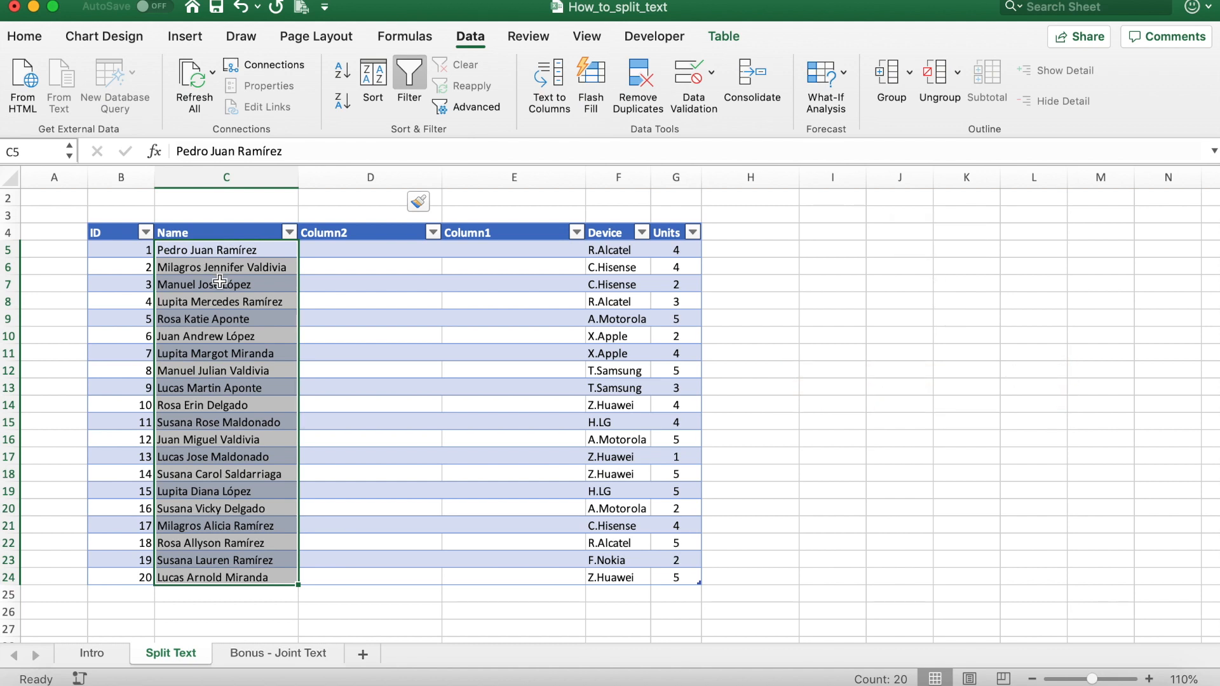
mouse_move(256, 395)
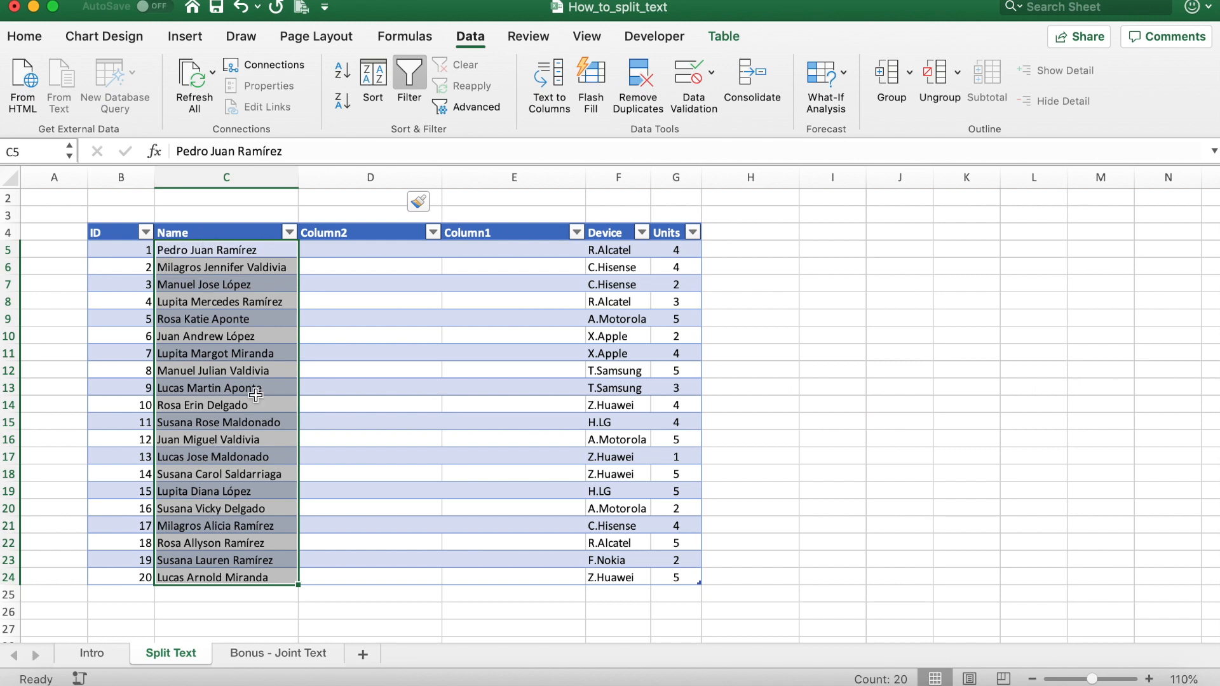
click(469, 36)
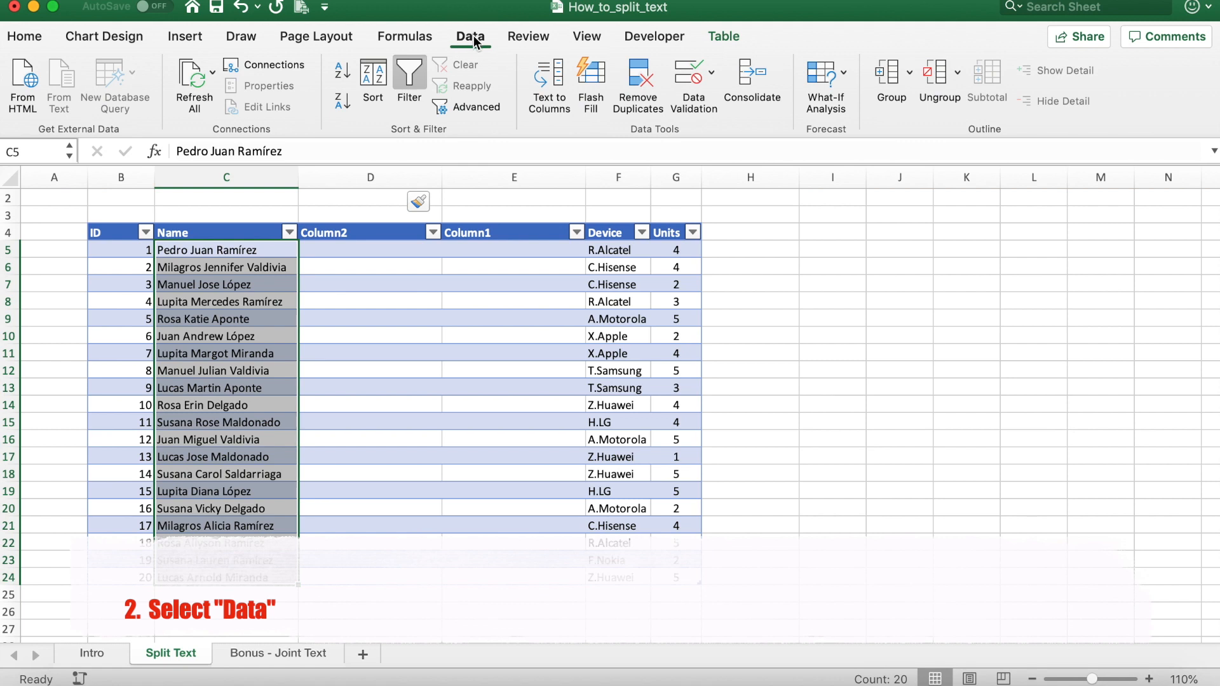
mouse_move(548, 78)
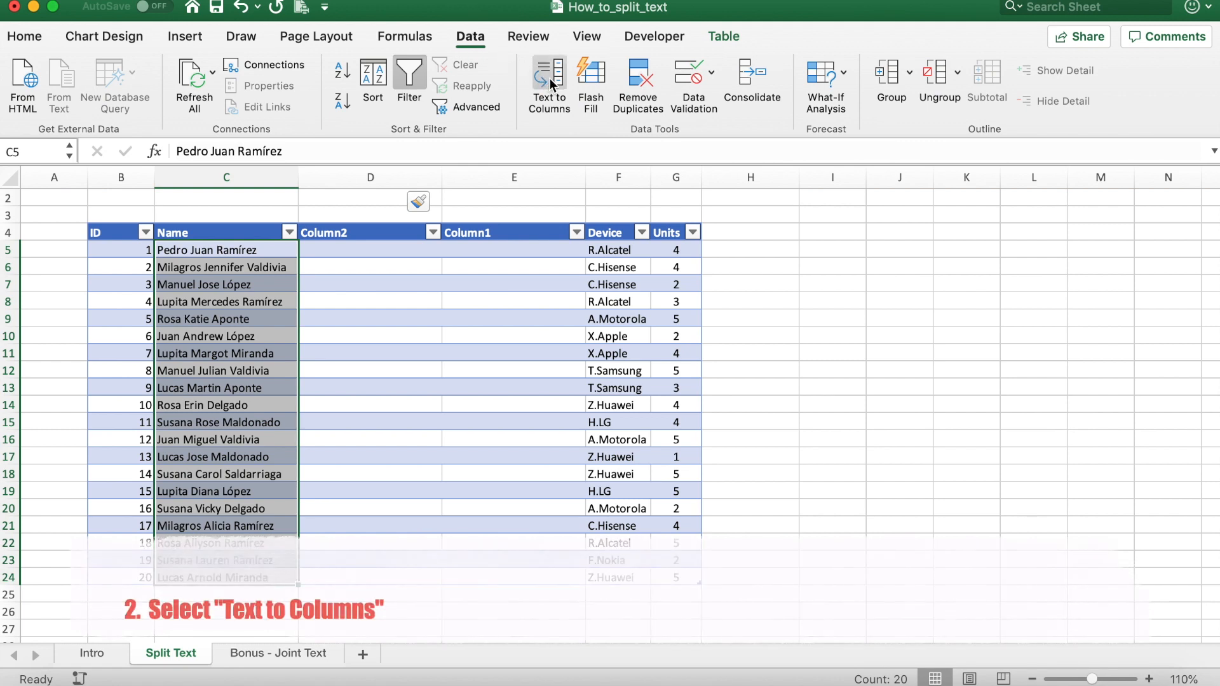
mouse_move(548, 82)
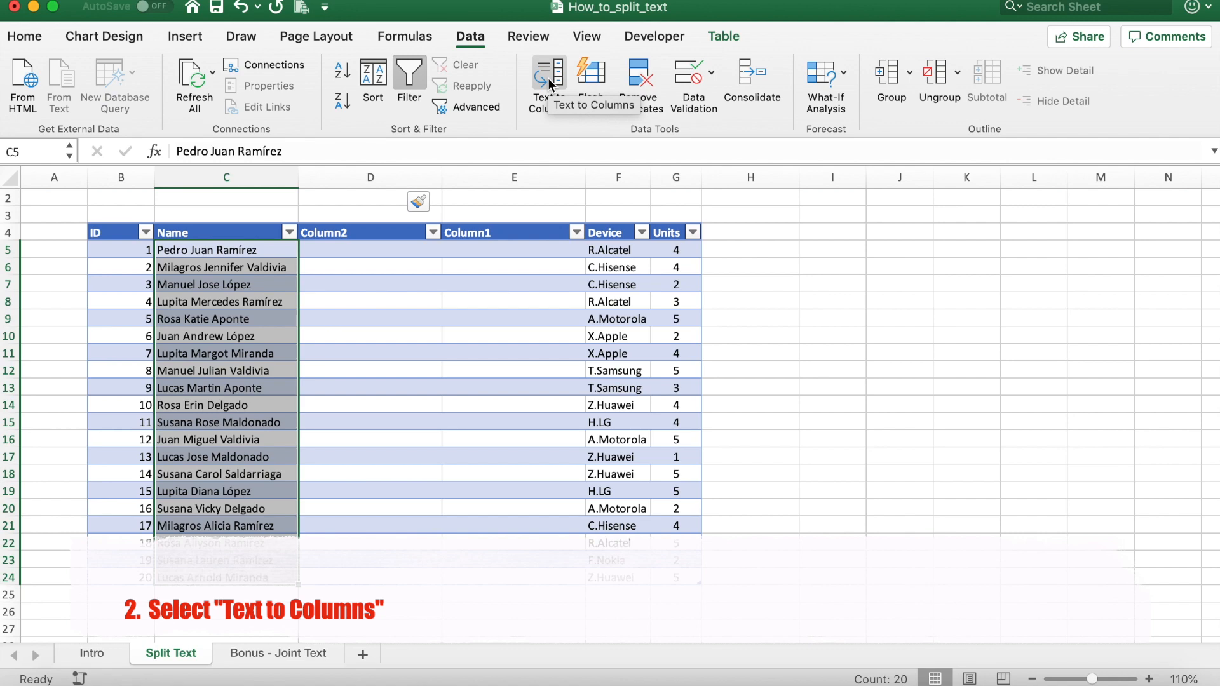
- Run Text to Columns on the names, delimited by space instead of period, output at $C$5
click(548, 77)
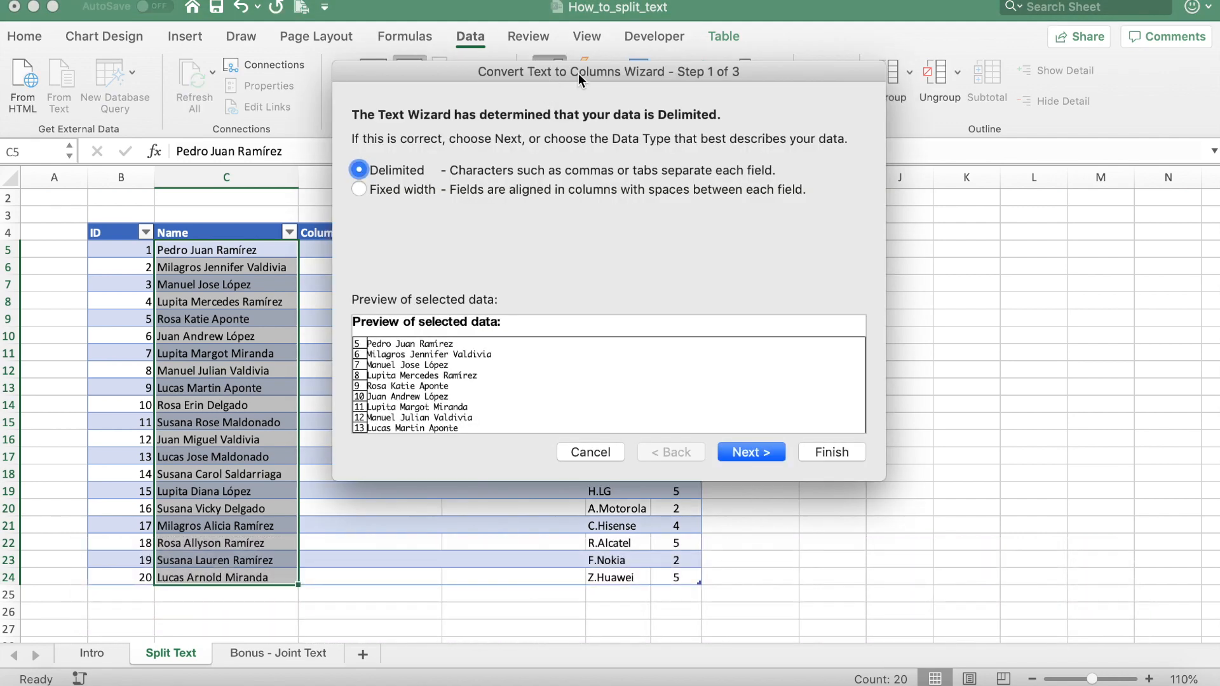
drag(579, 71, 782, 80)
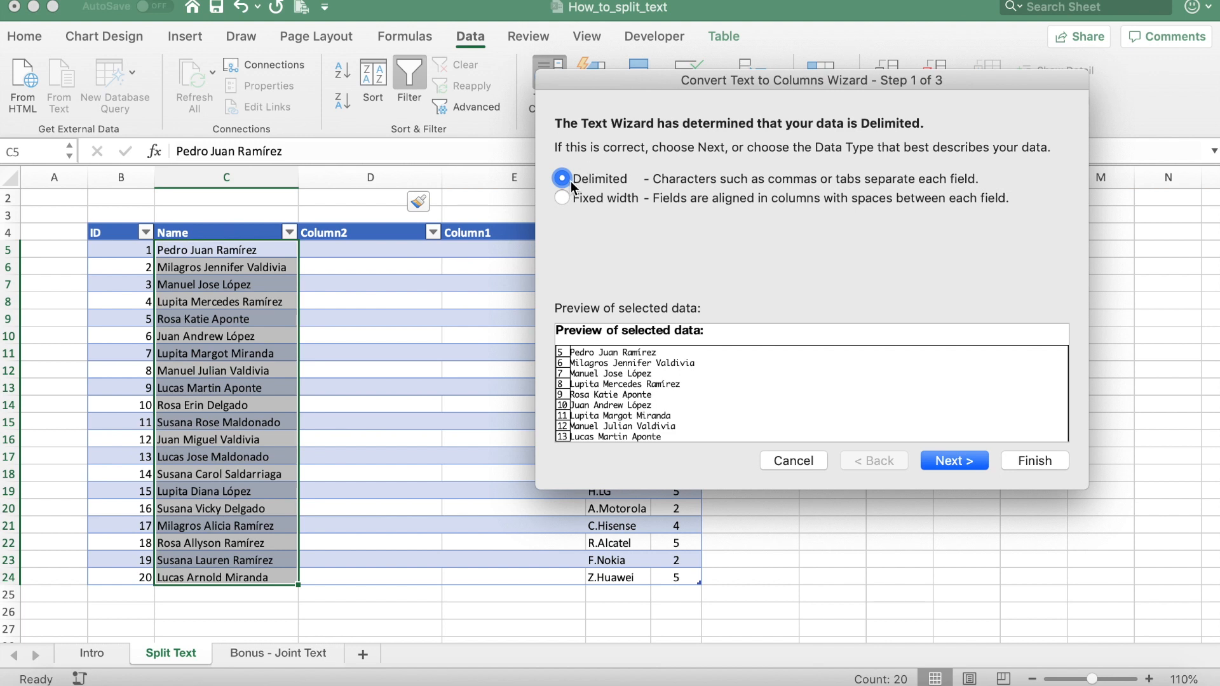
mouse_move(911, 439)
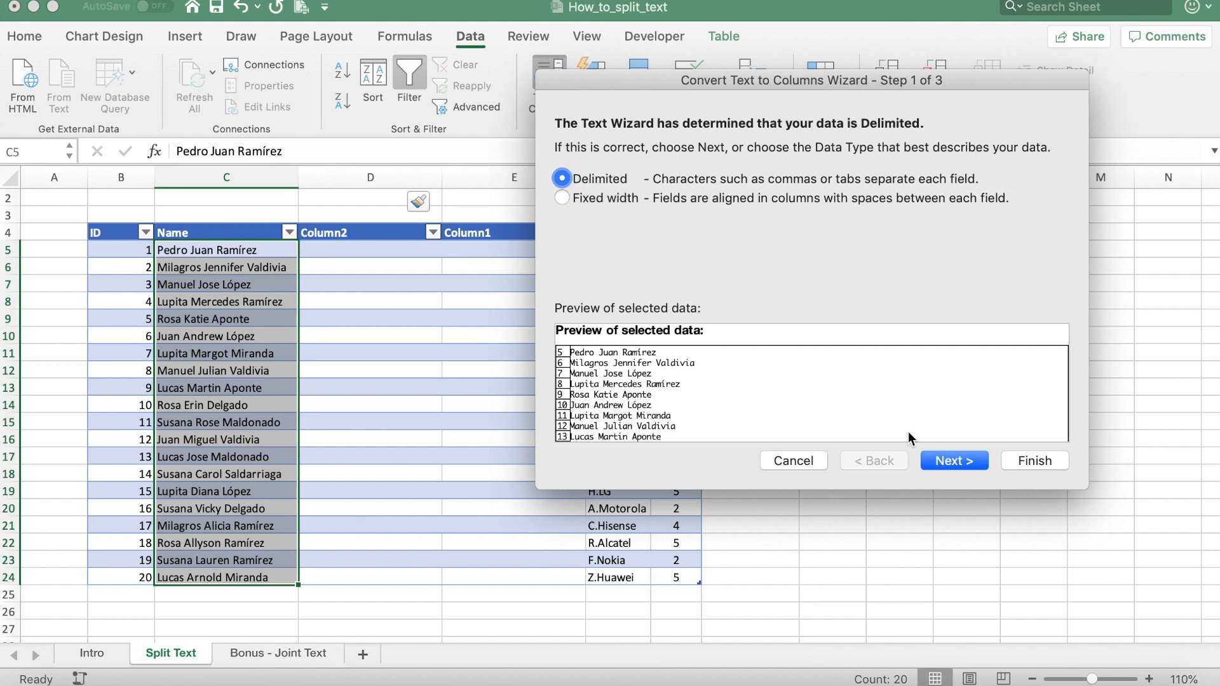
click(953, 460)
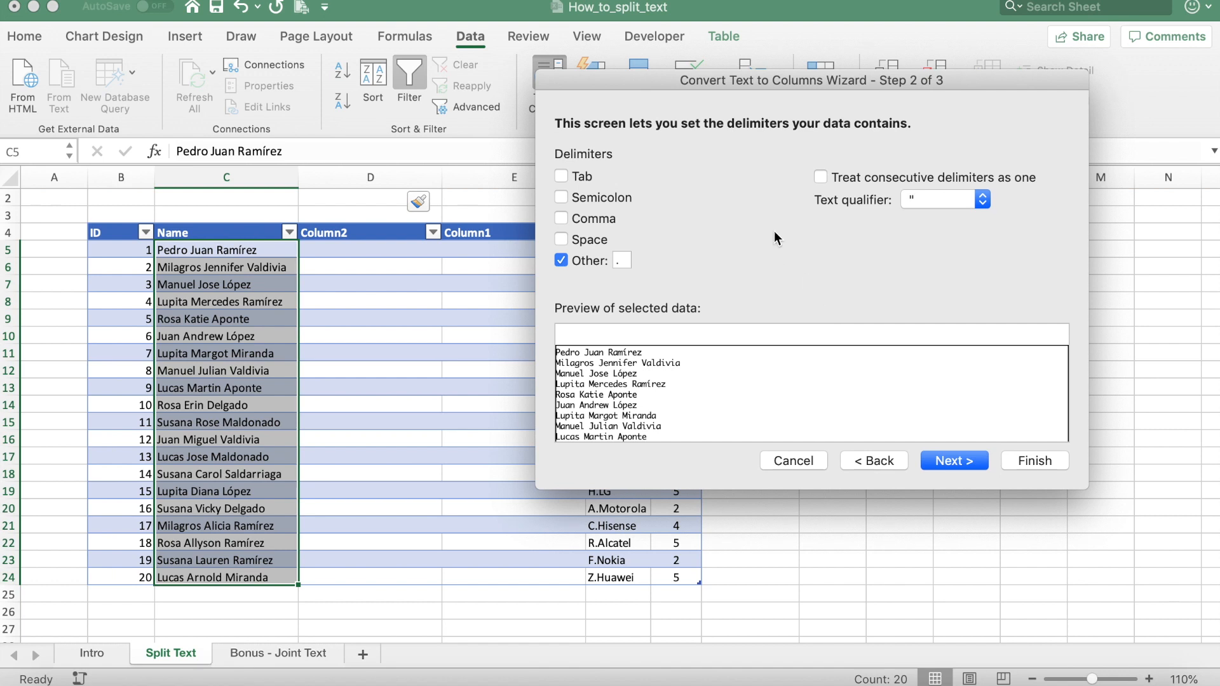
mouse_move(569, 166)
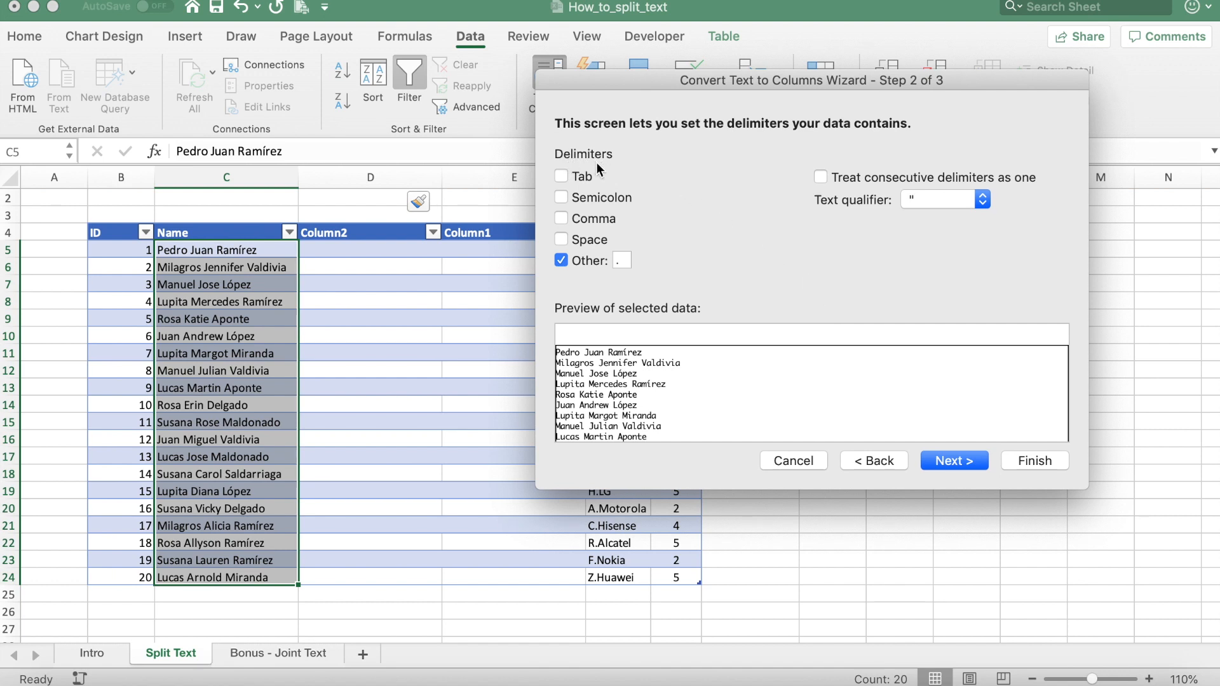
mouse_move(232, 247)
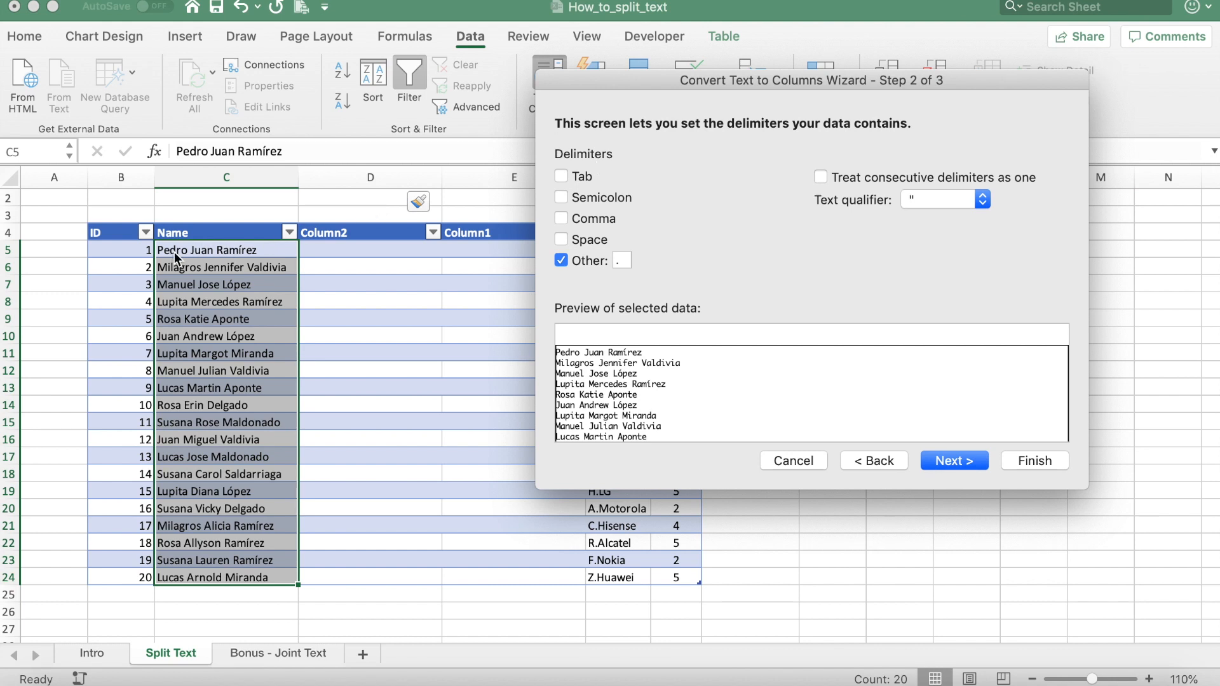
mouse_move(208, 262)
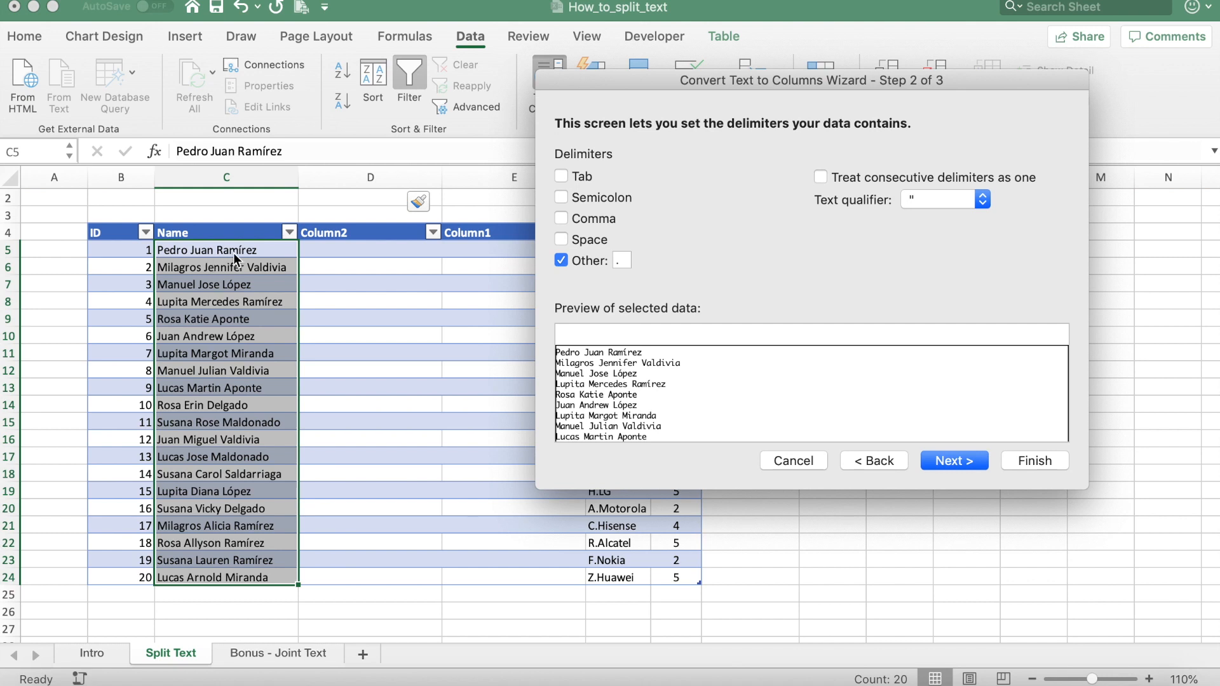
mouse_move(454, 260)
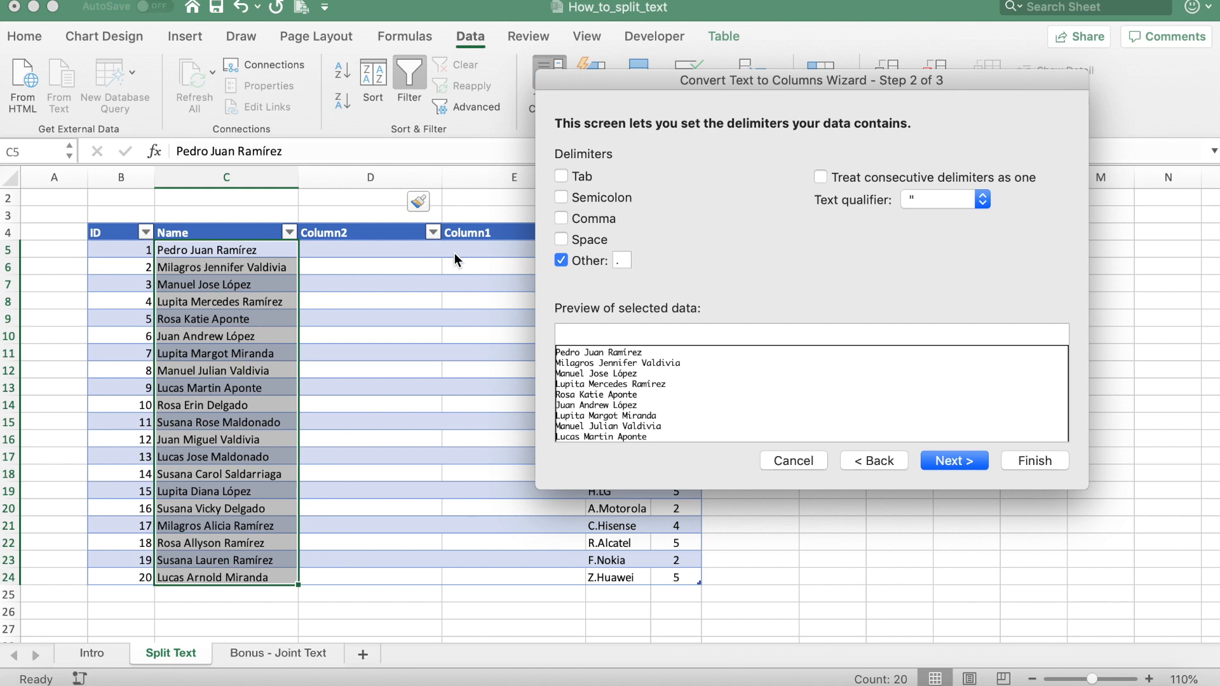
click(560, 261)
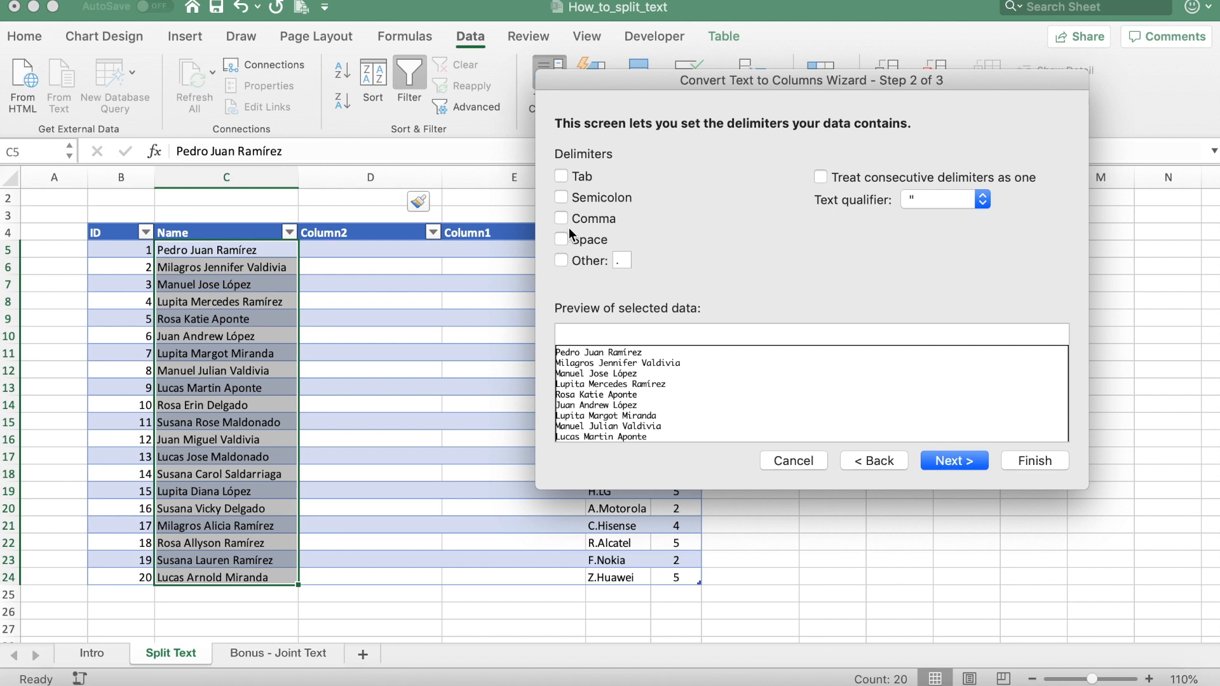
click(561, 238)
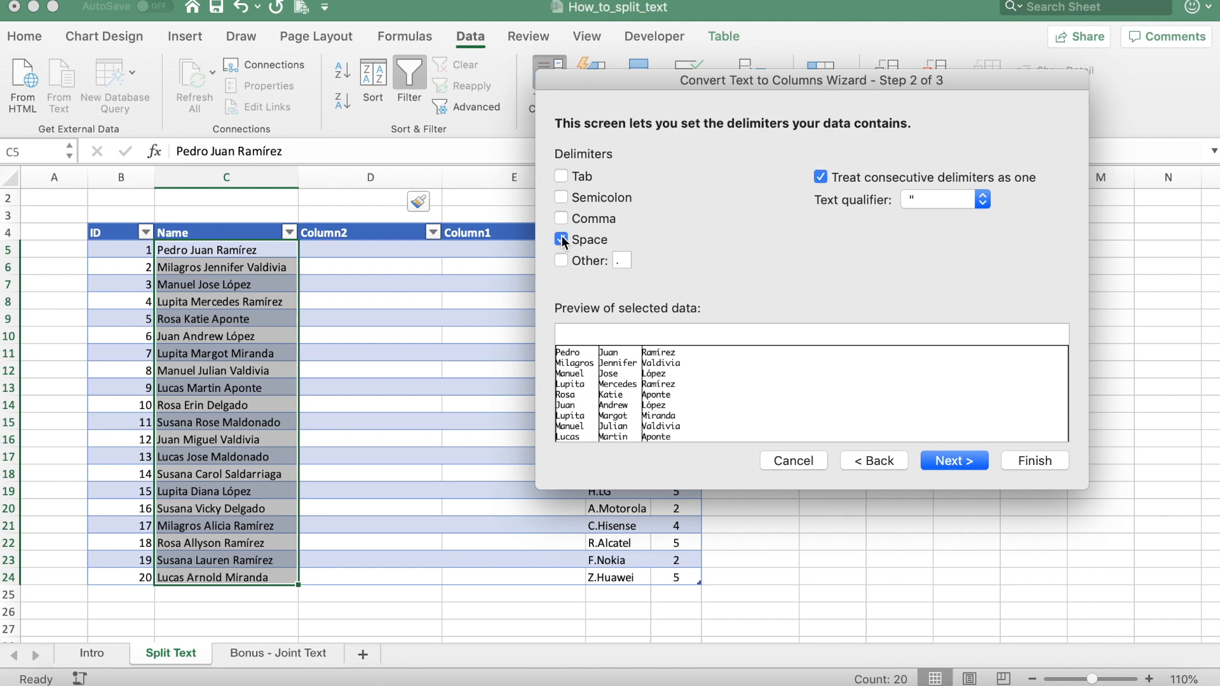
click(561, 239)
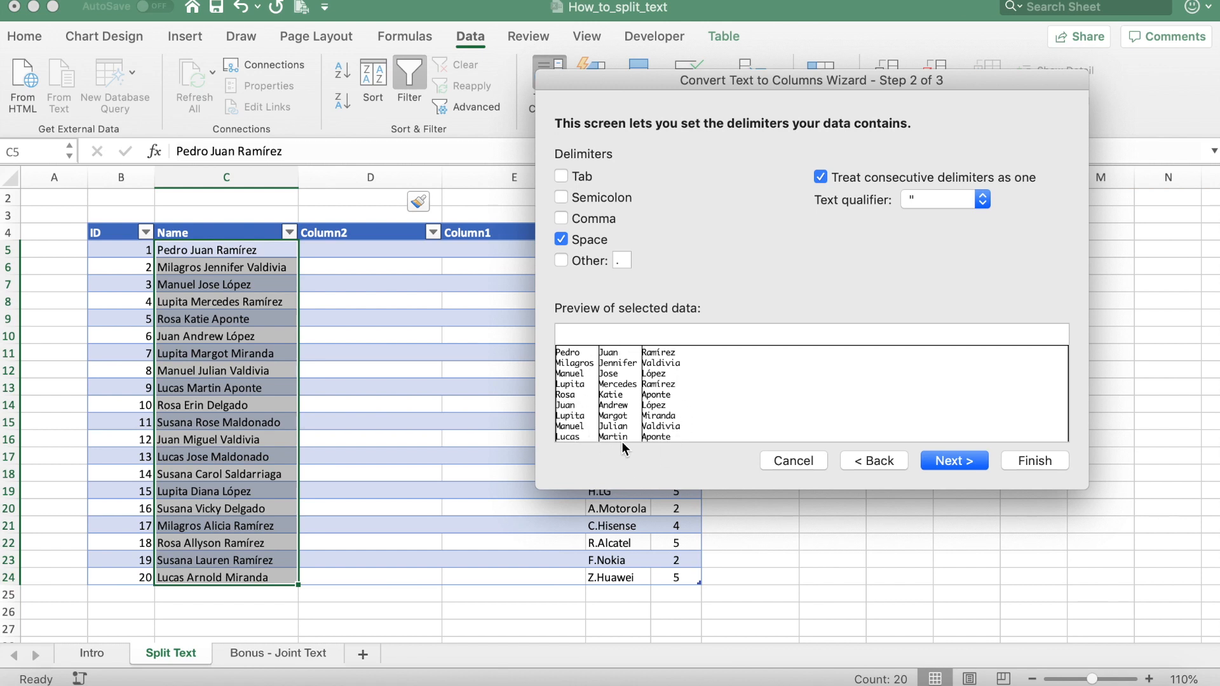
click(953, 460)
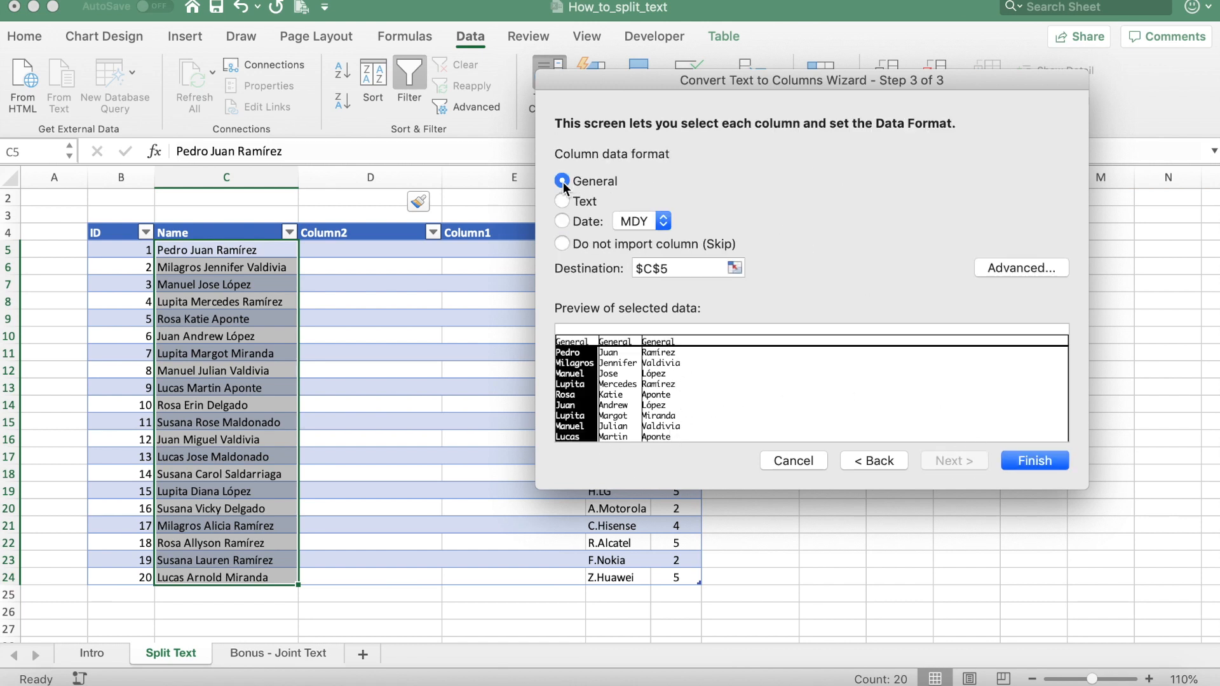
mouse_move(671, 202)
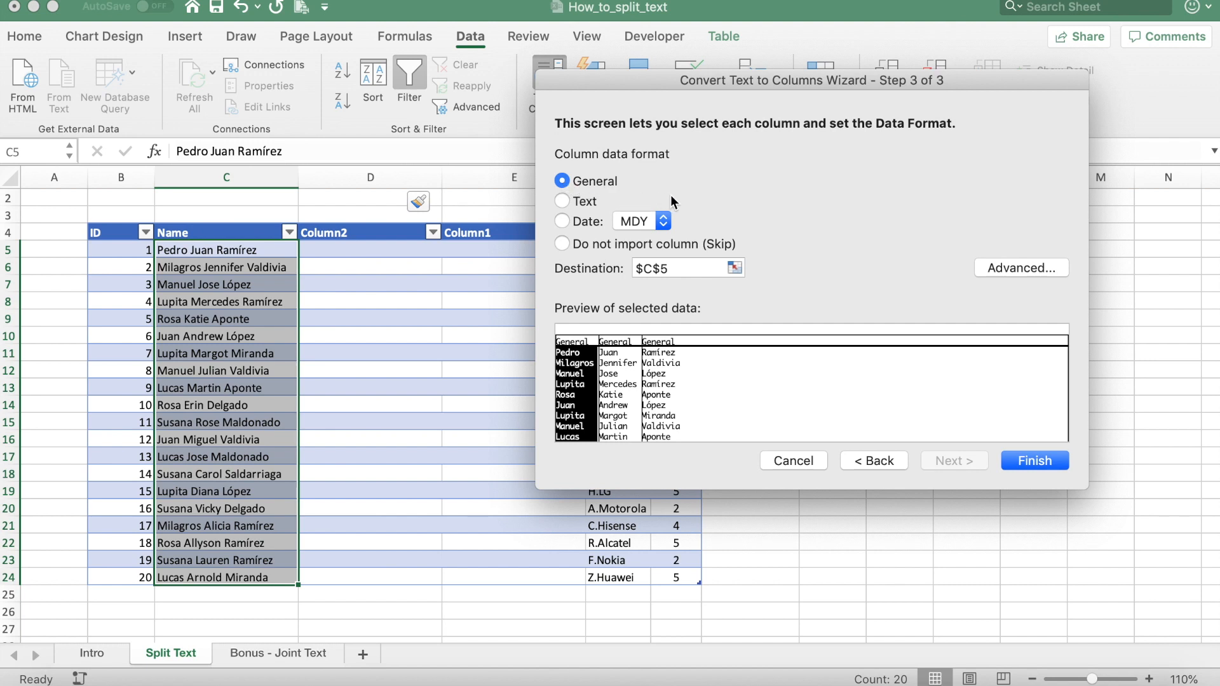
mouse_move(596, 278)
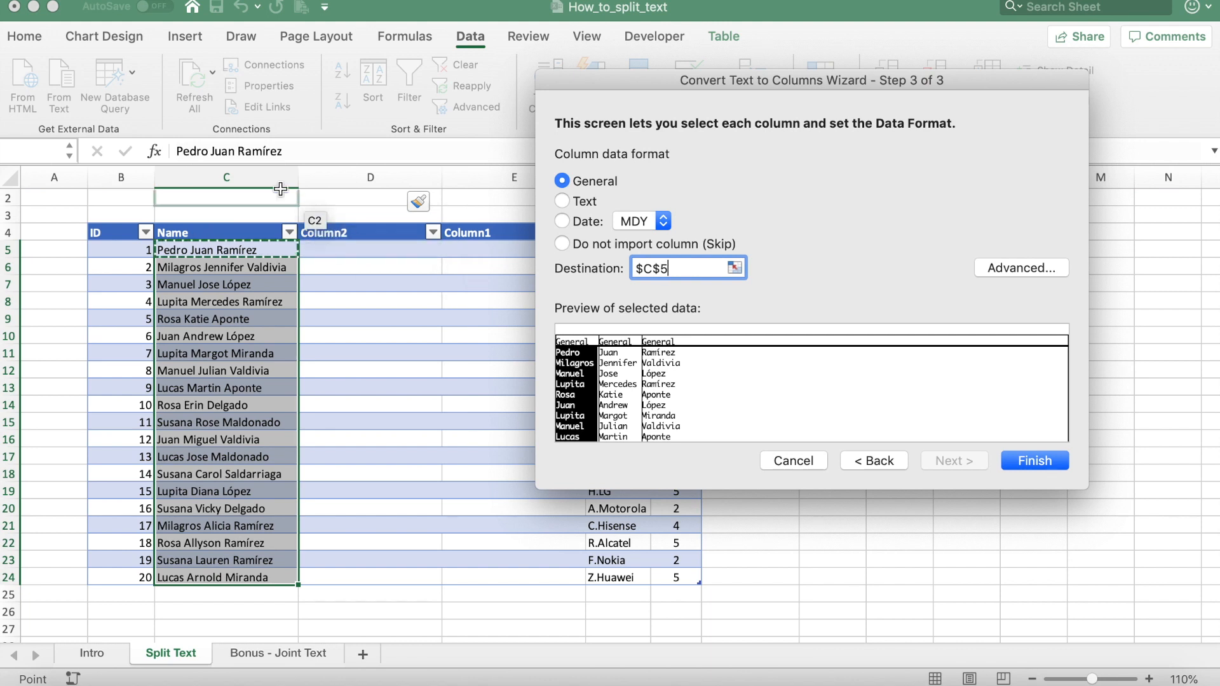
mouse_move(270, 250)
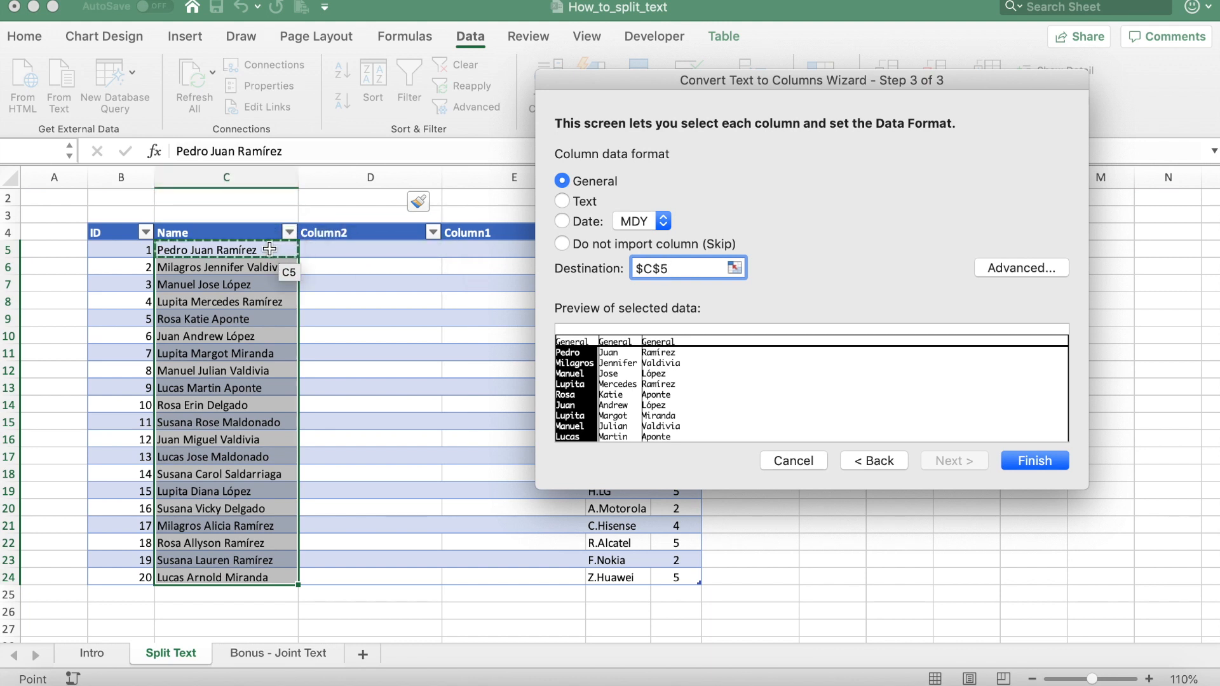
click(1034, 460)
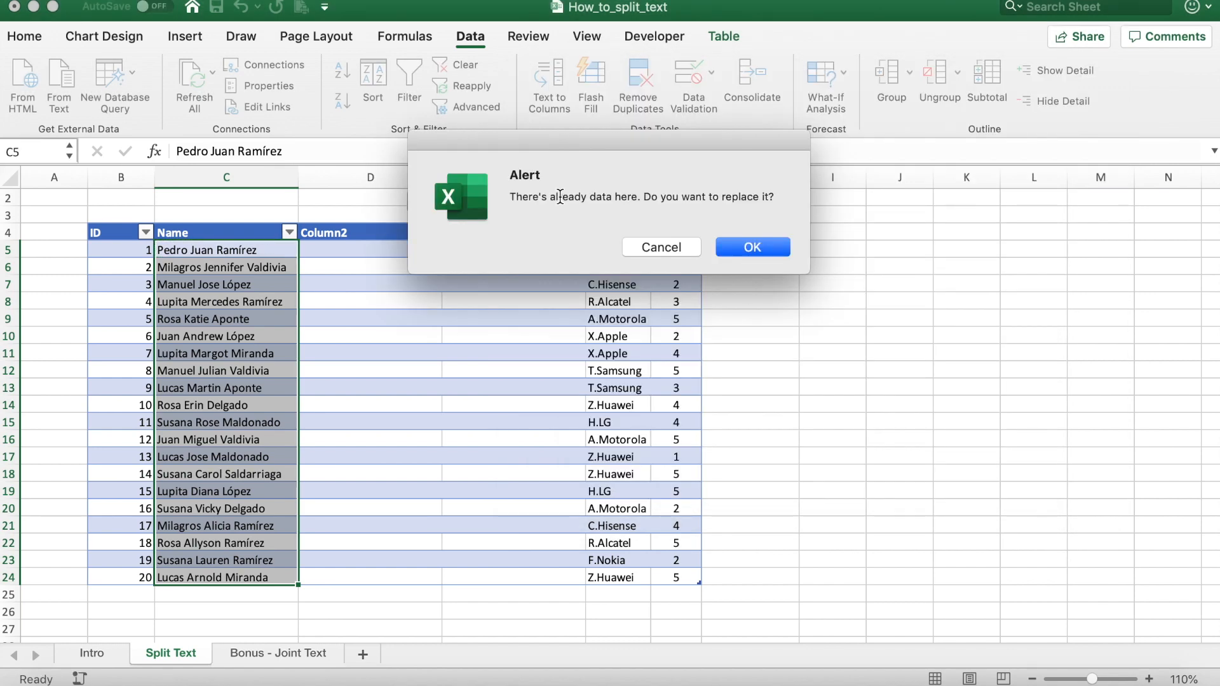
mouse_move(587, 216)
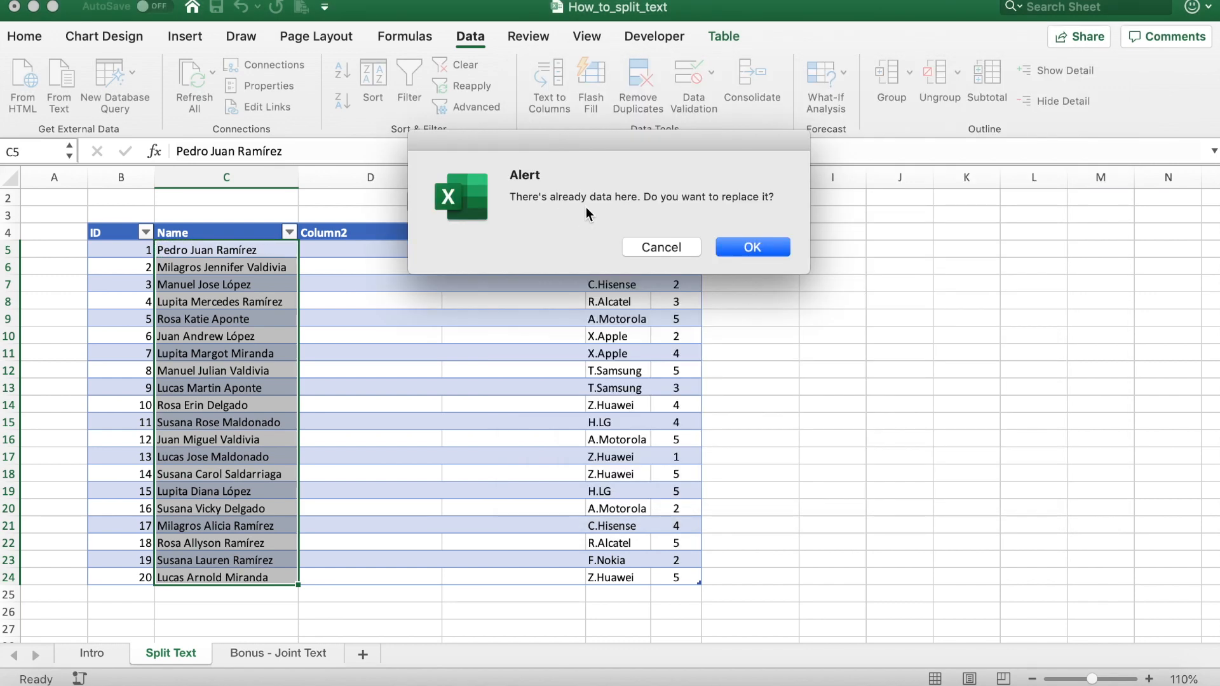
mouse_move(769, 225)
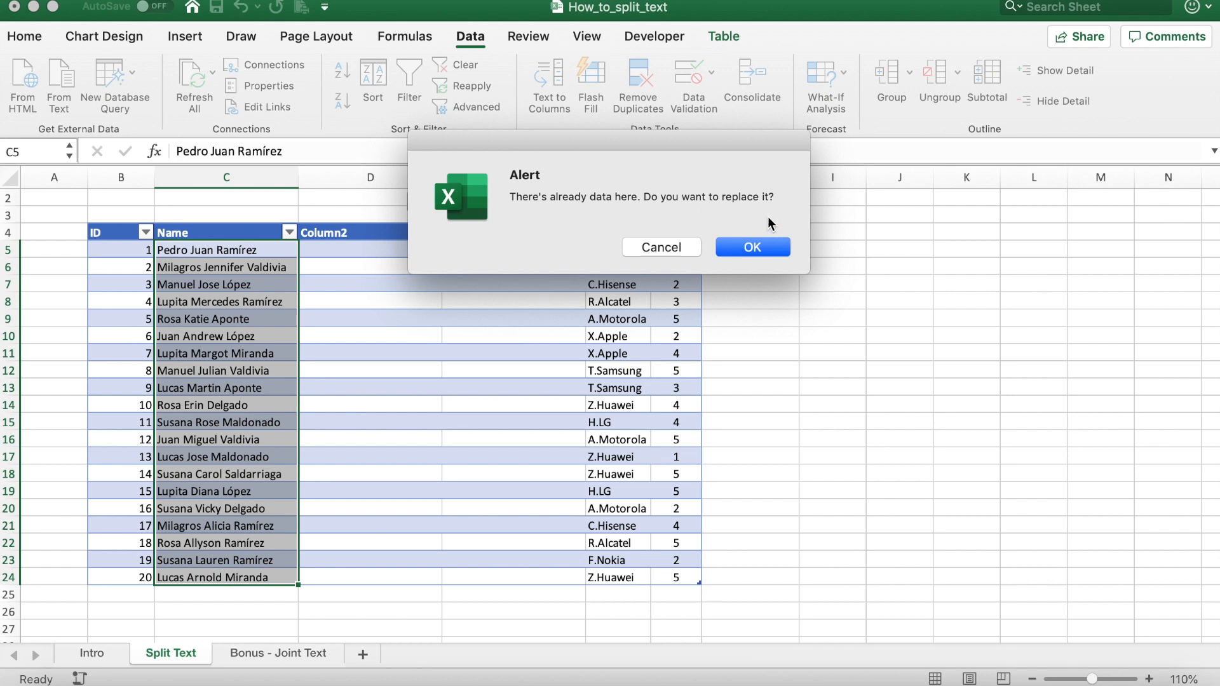
- Accept replacing existing data, then rename the new headers to Middle Name and Last Name
click(751, 247)
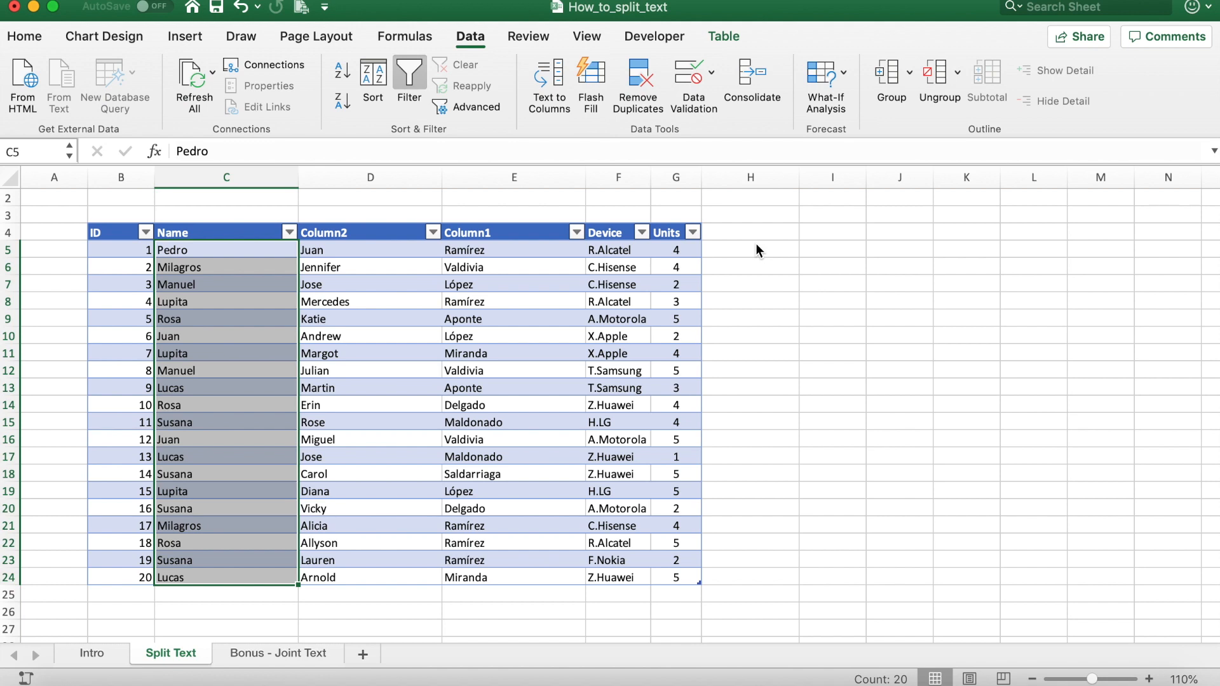
click(369, 232)
text(Middle Name)
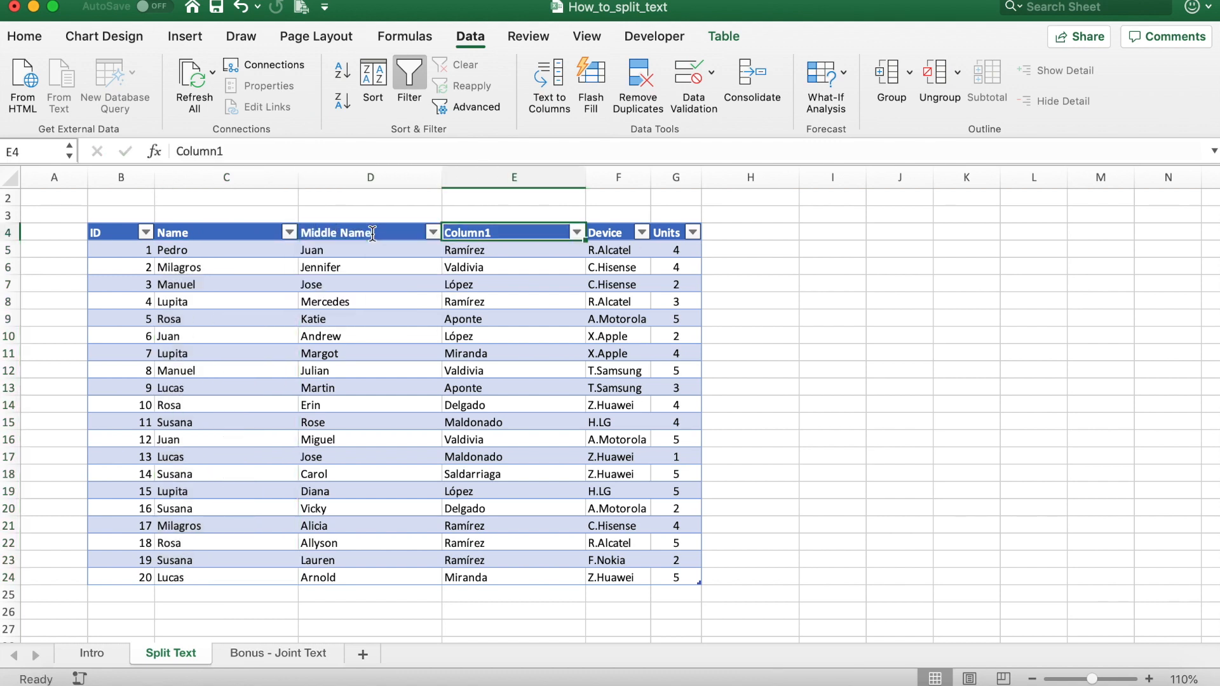
text(Last Name)
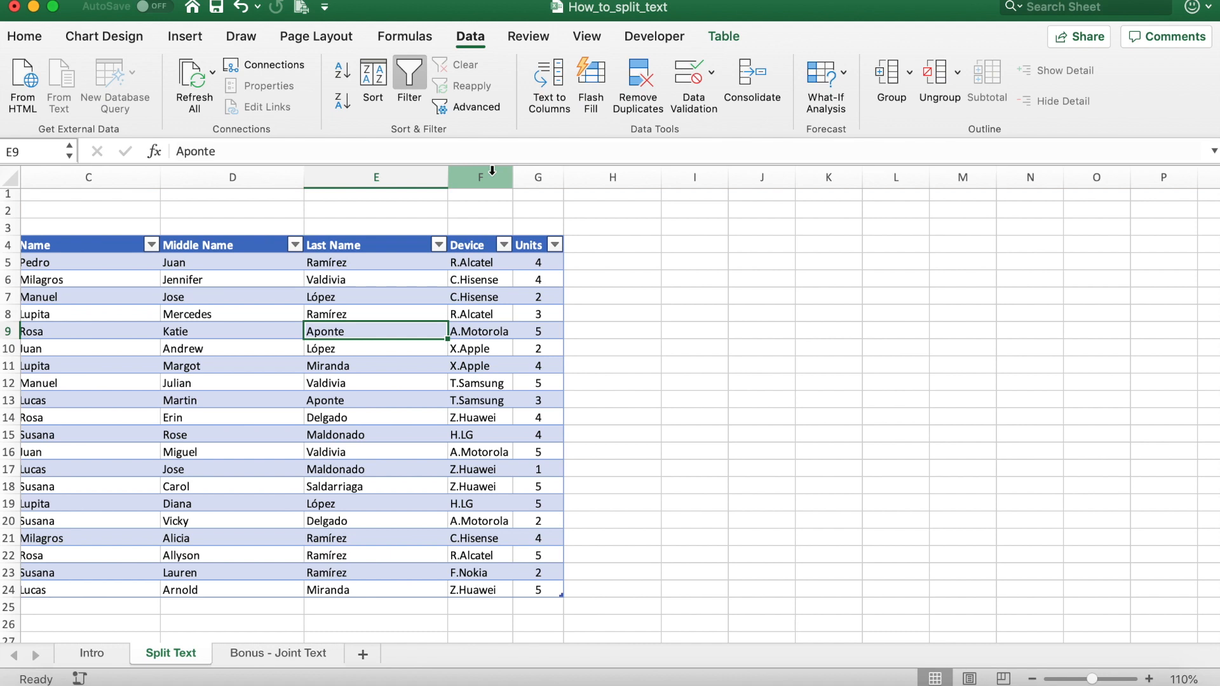
- Insert a column after Device and split Device entries on the '.' delimiter with Text to Columns
click(480, 177)
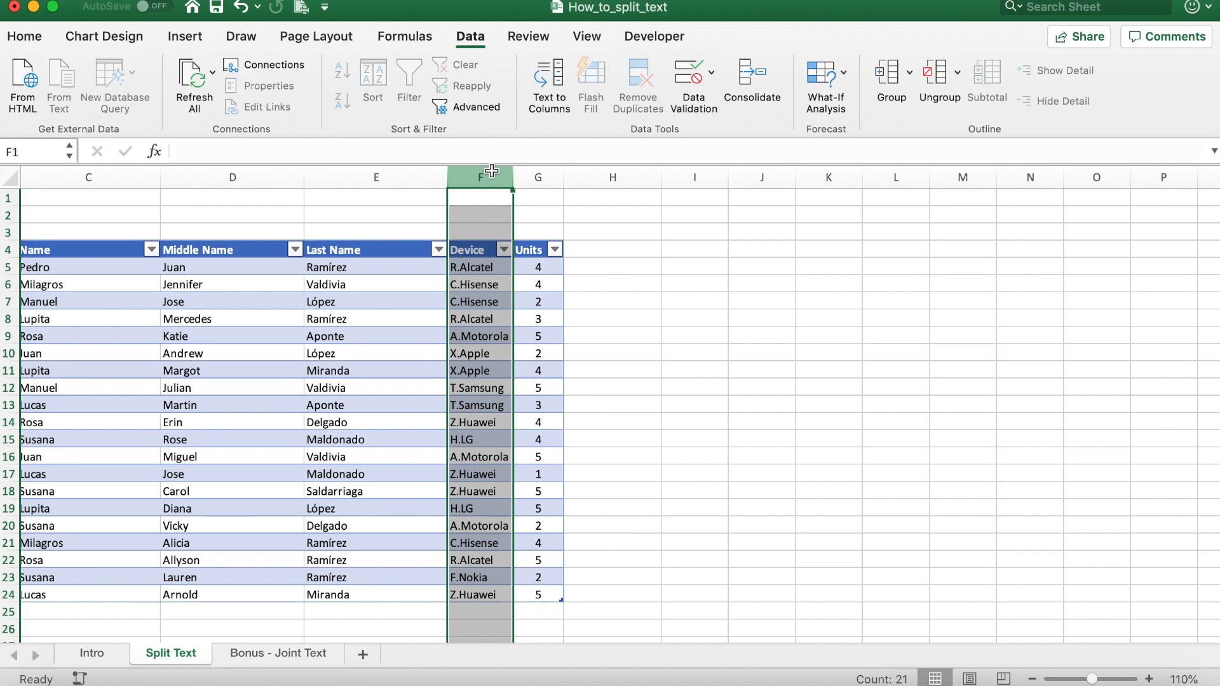
click(536, 177)
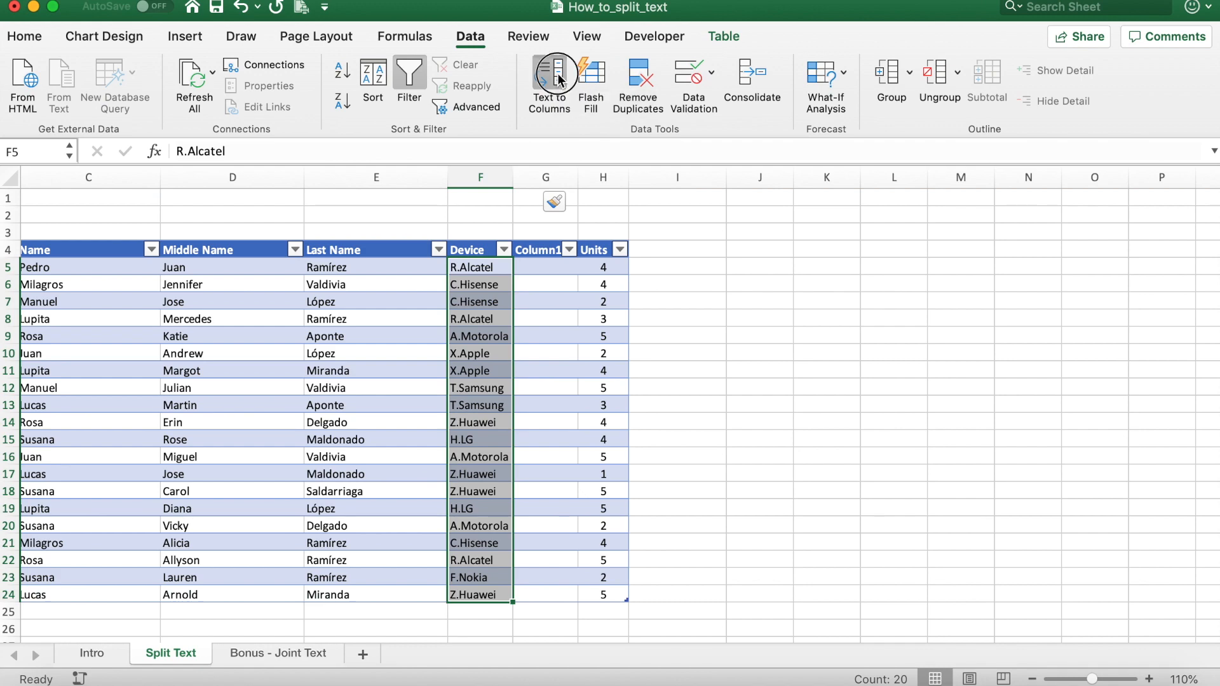
click(549, 82)
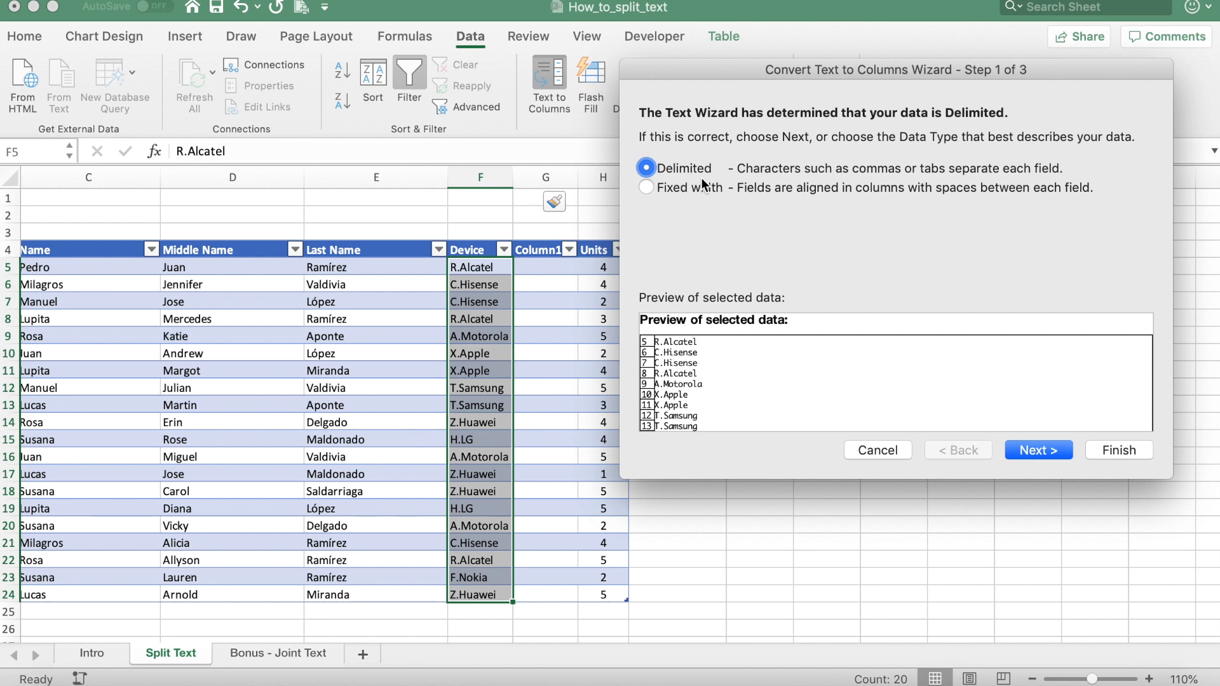
mouse_move(1055, 465)
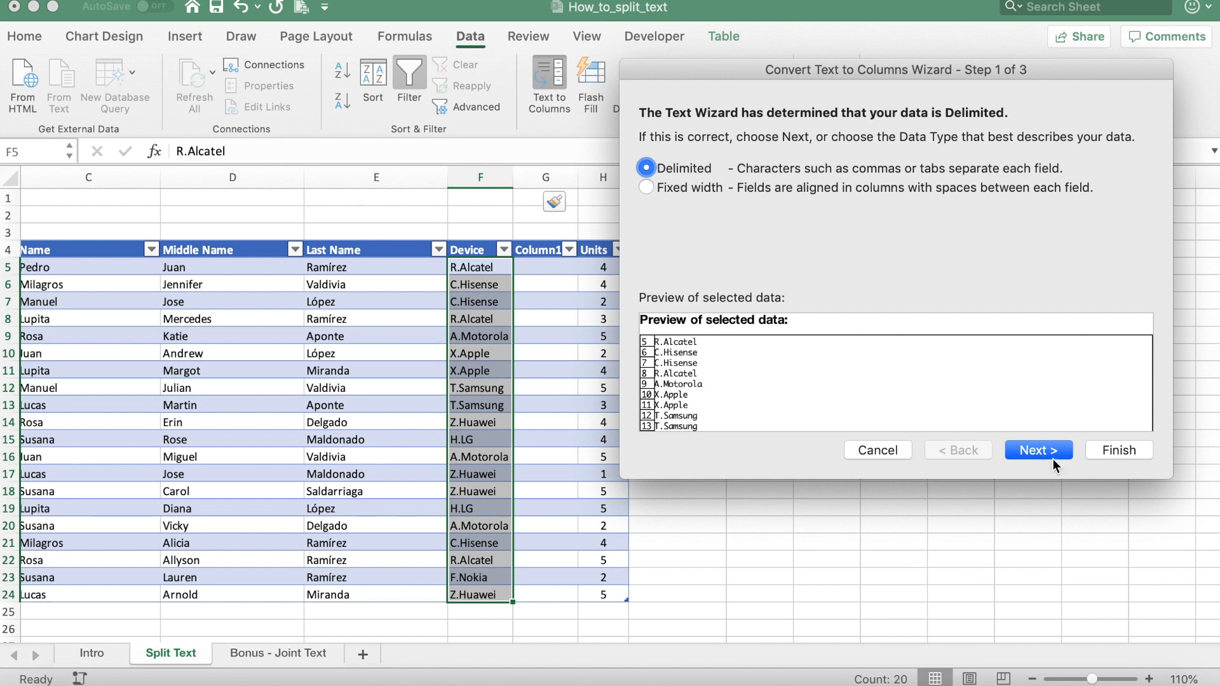
click(1037, 450)
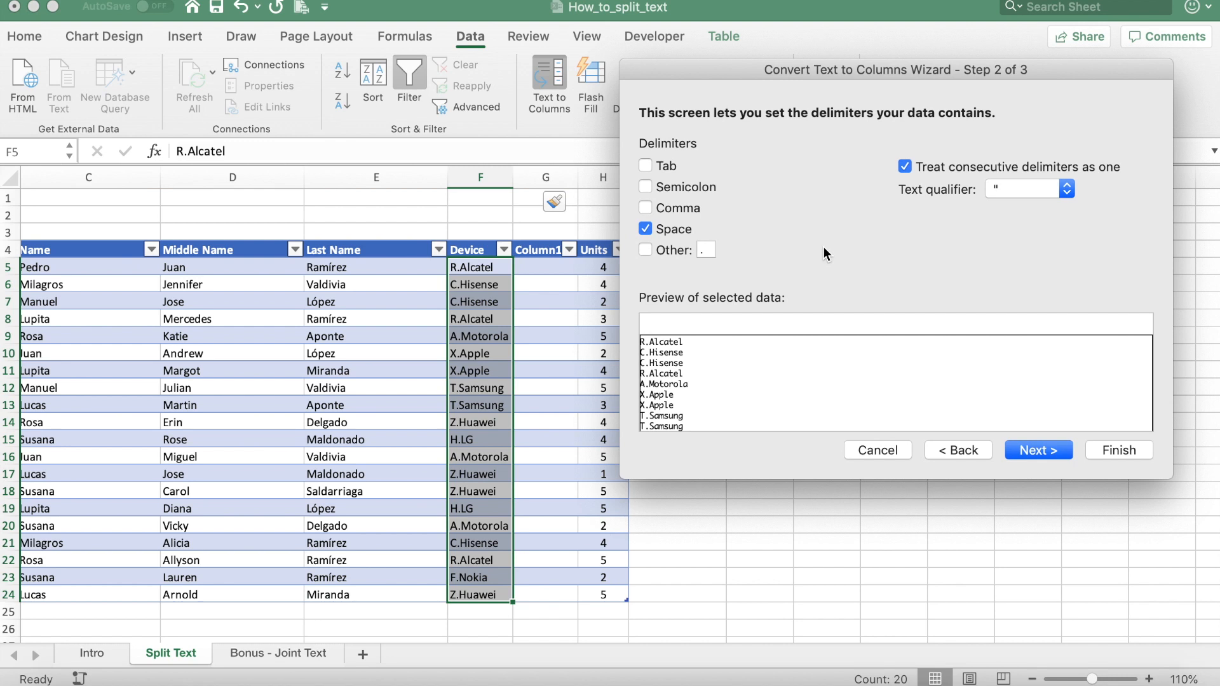
click(645, 229)
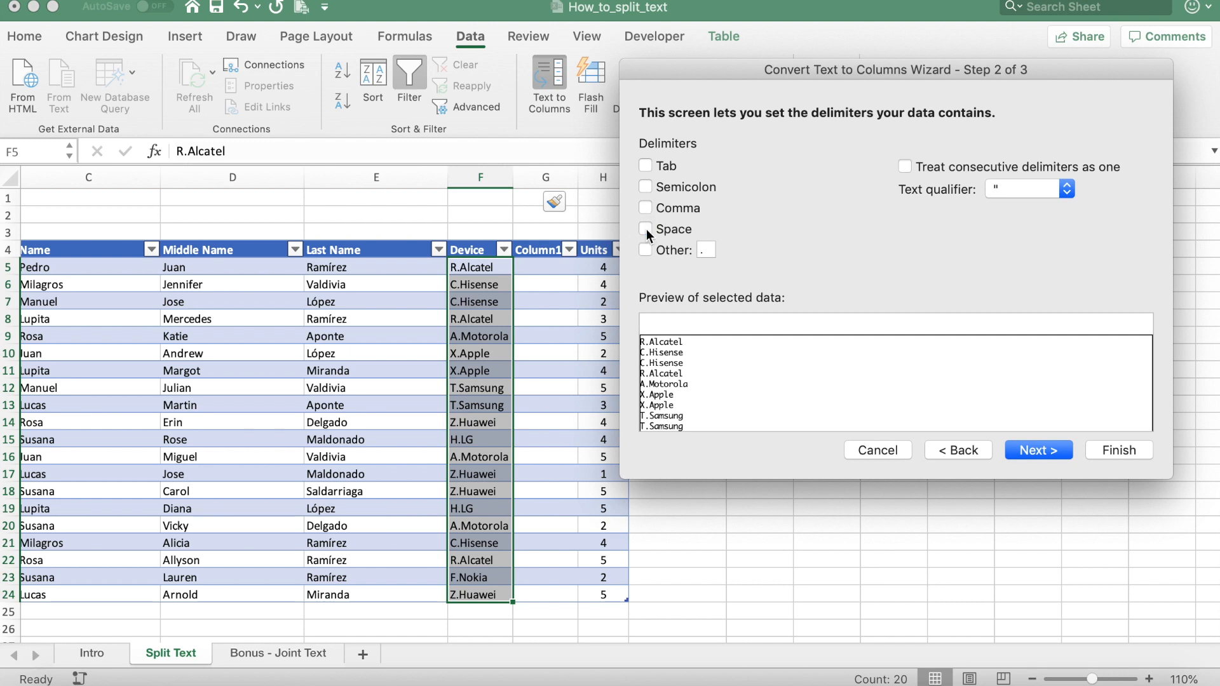
click(645, 250)
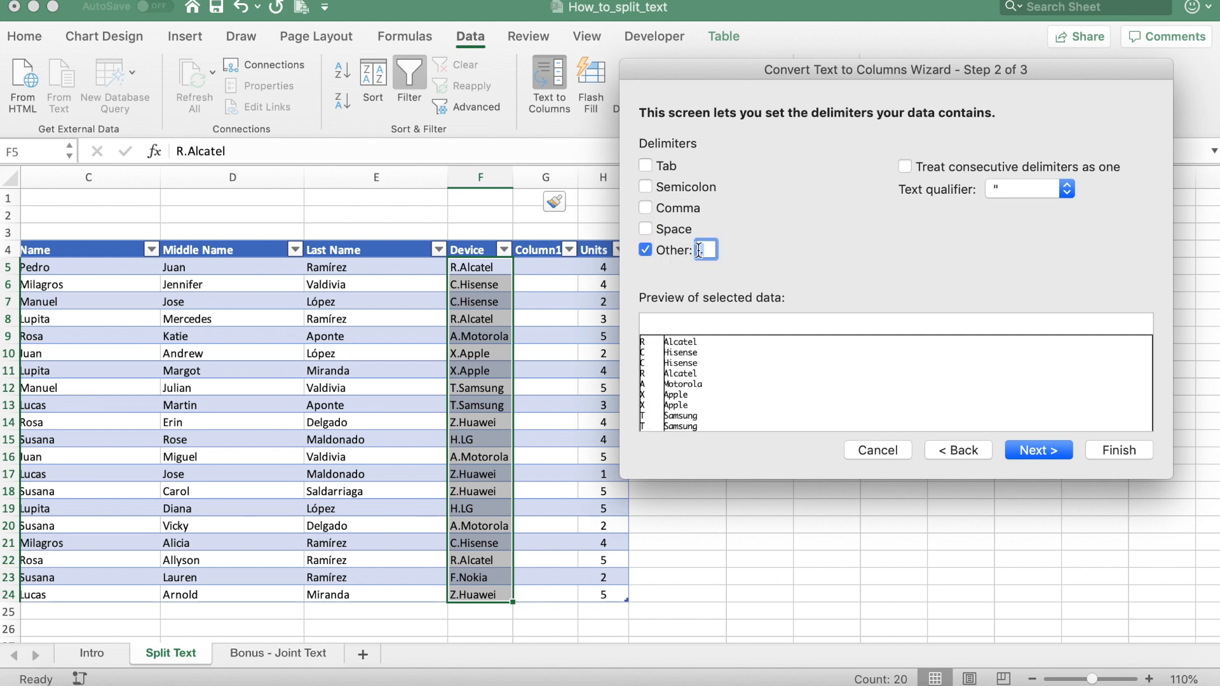
text(.)
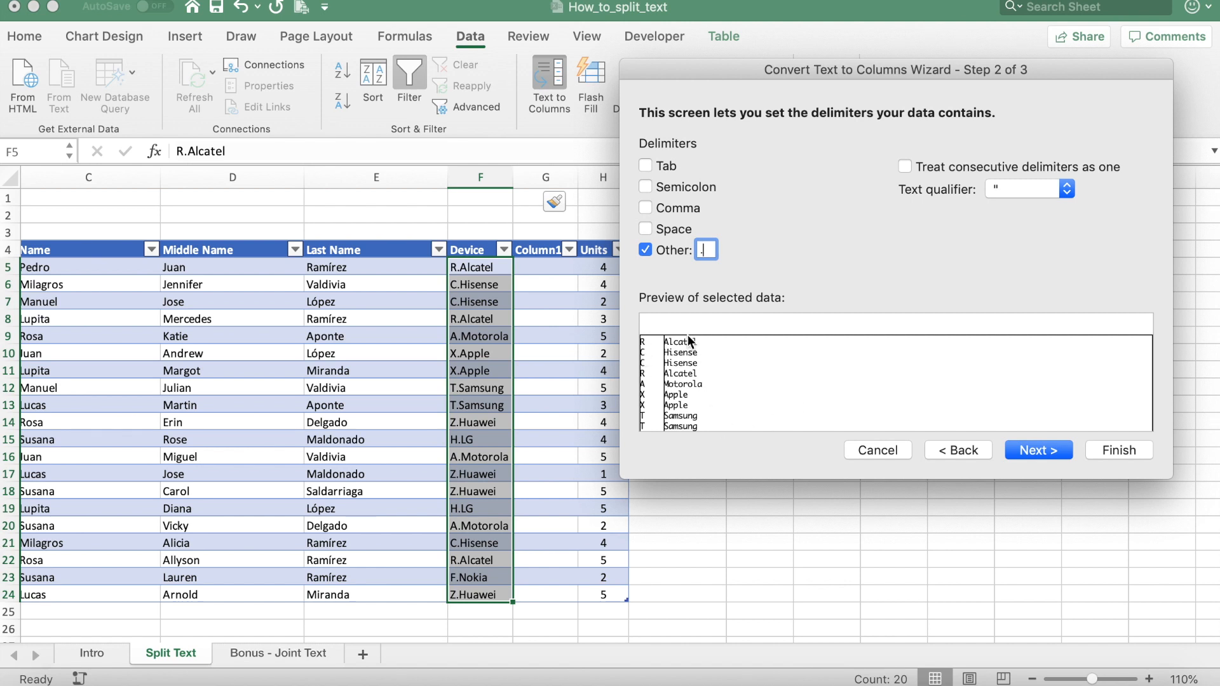
mouse_move(806, 402)
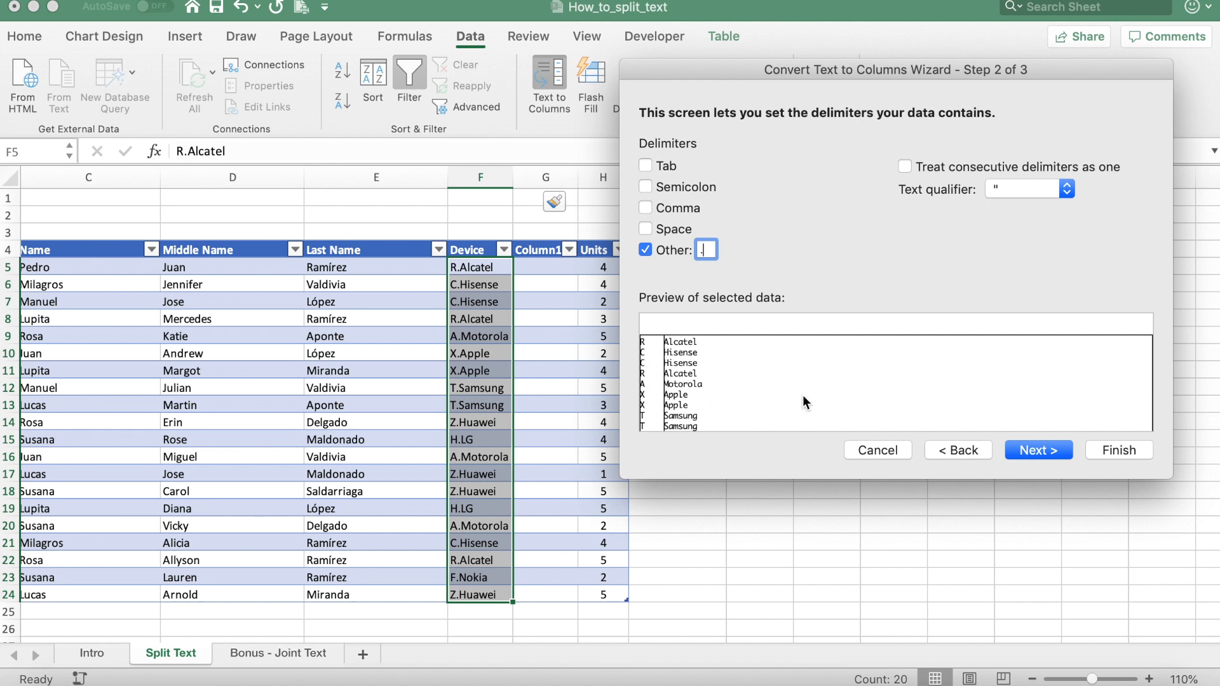
click(1037, 449)
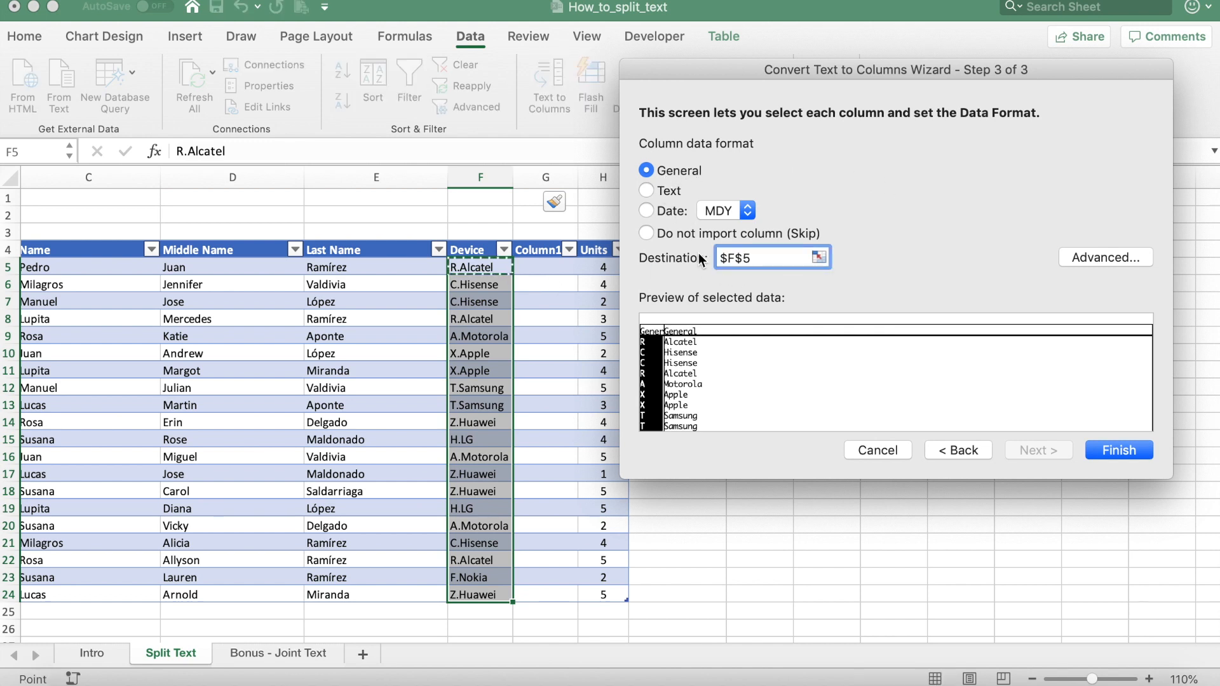
click(763, 258)
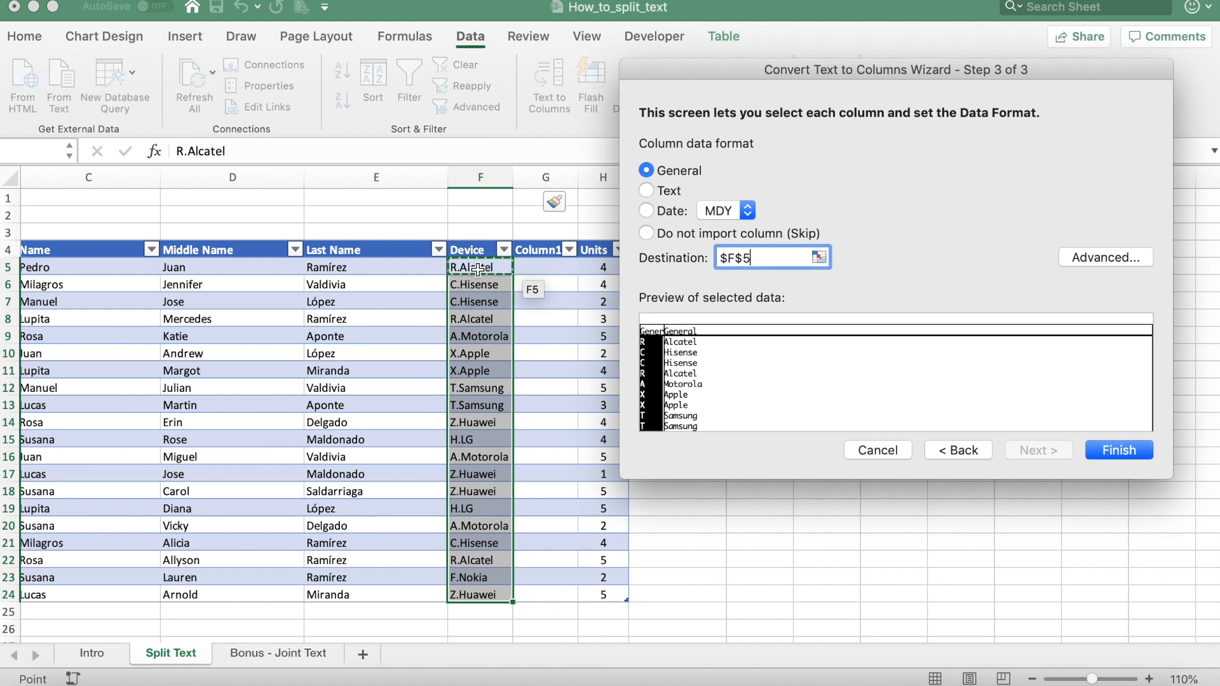
mouse_move(1108, 449)
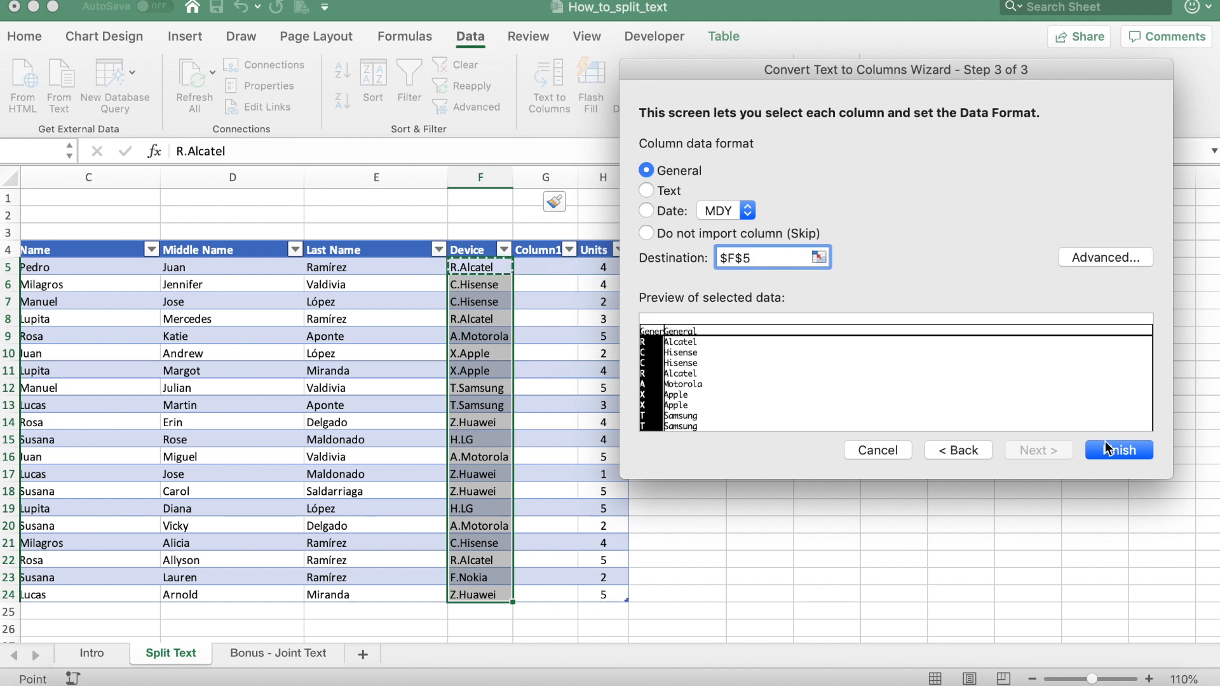
click(1118, 450)
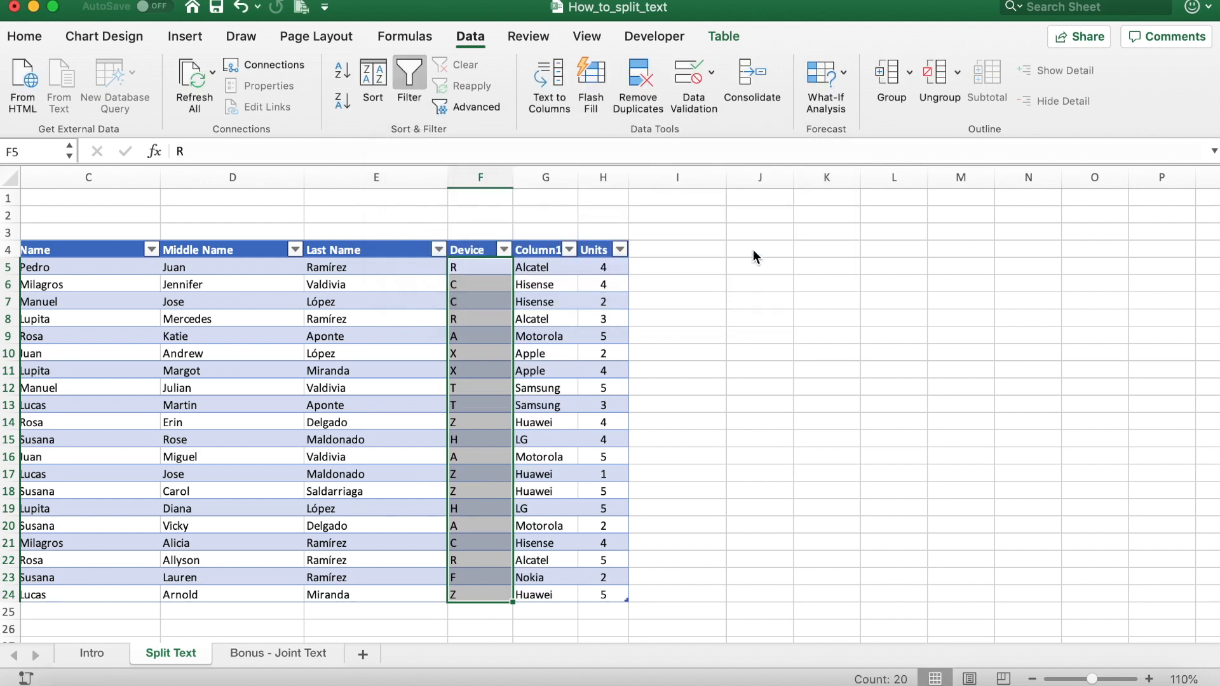
- Rename the Device and Column1 headers to Code and Make, then open the Bonus - Joint Text sheet
click(536, 250)
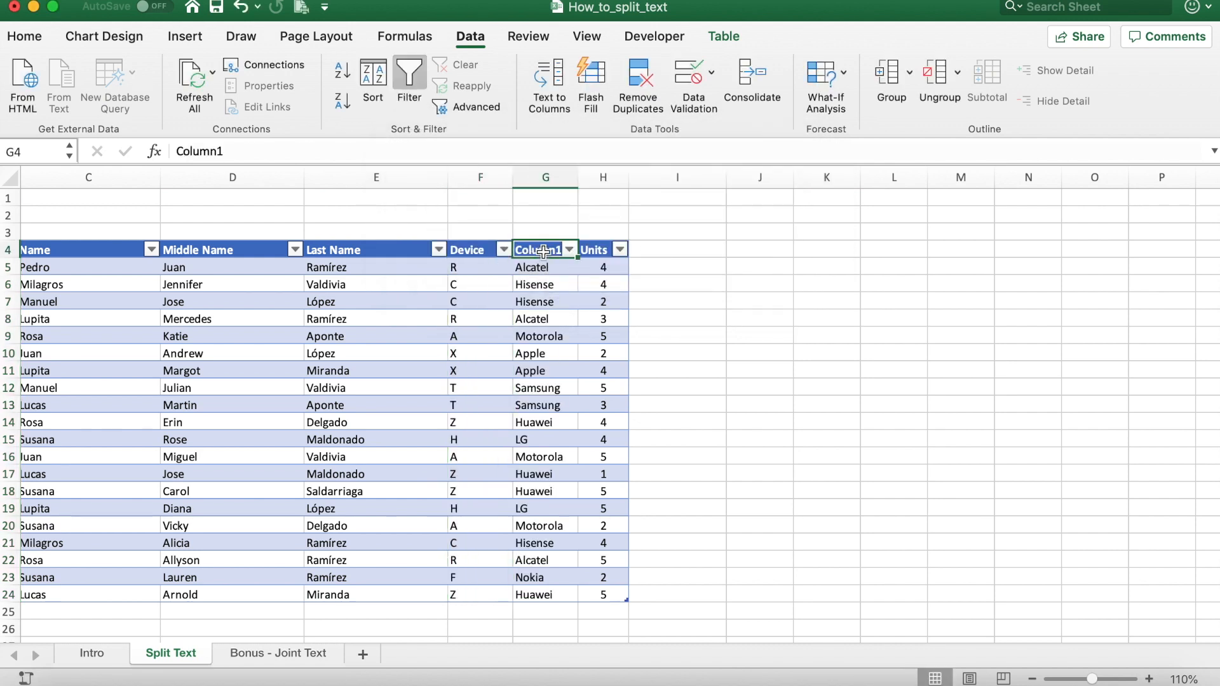
text(Motorola)
text(Make)
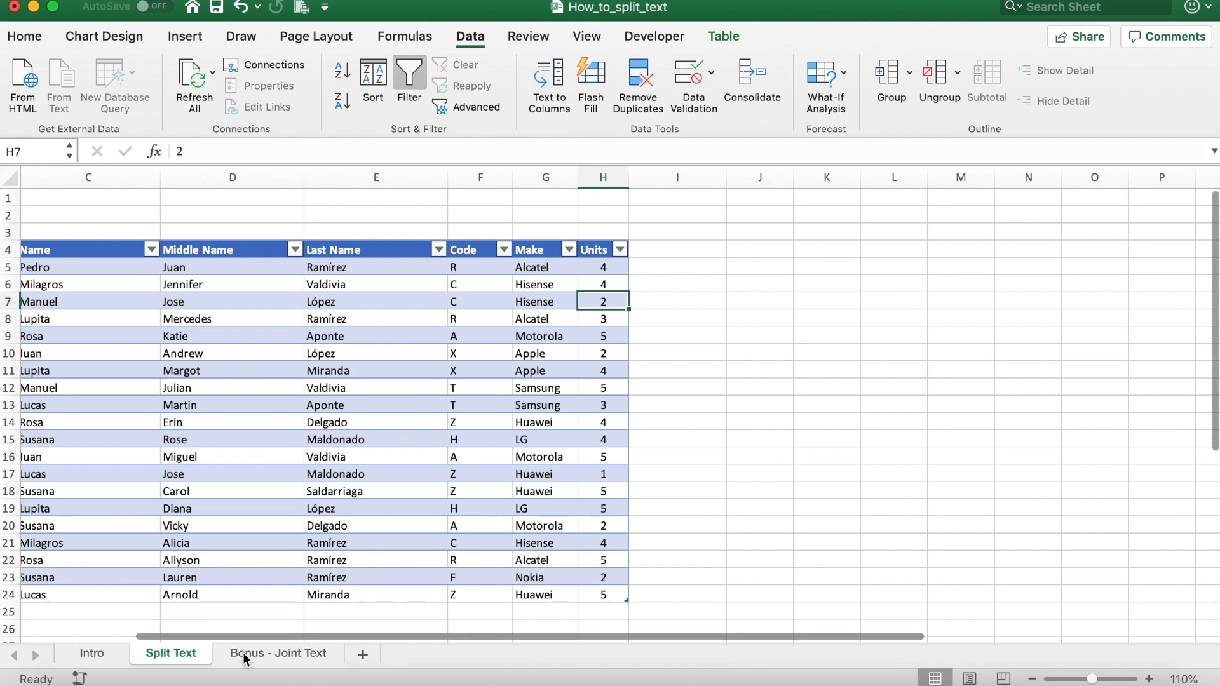
click(278, 653)
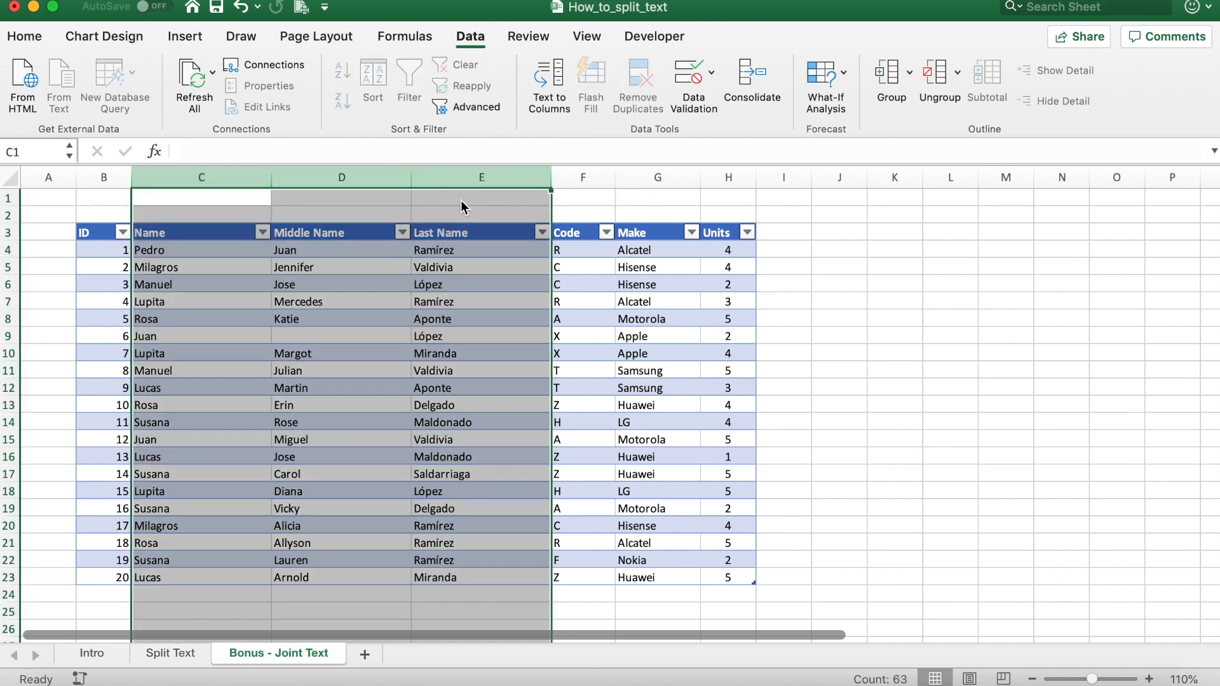
mouse_move(460, 201)
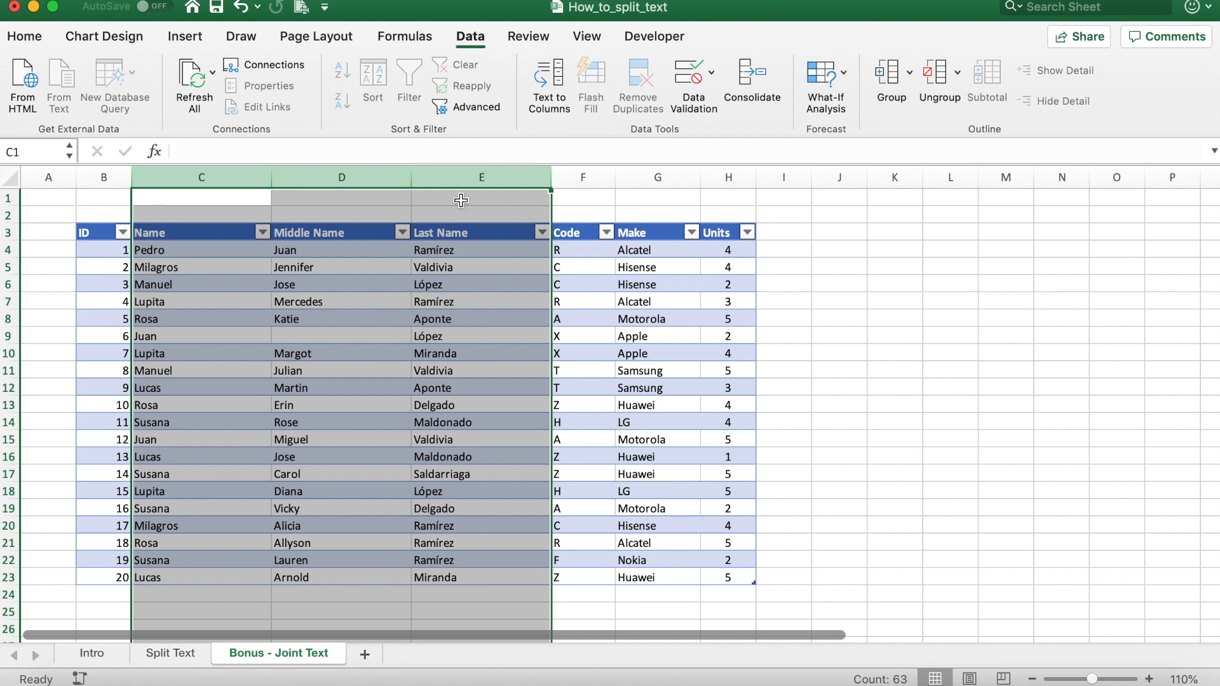
- Insert an empty Column1 after Last Name on the Bonus - Joint Text sheet
click(581, 177)
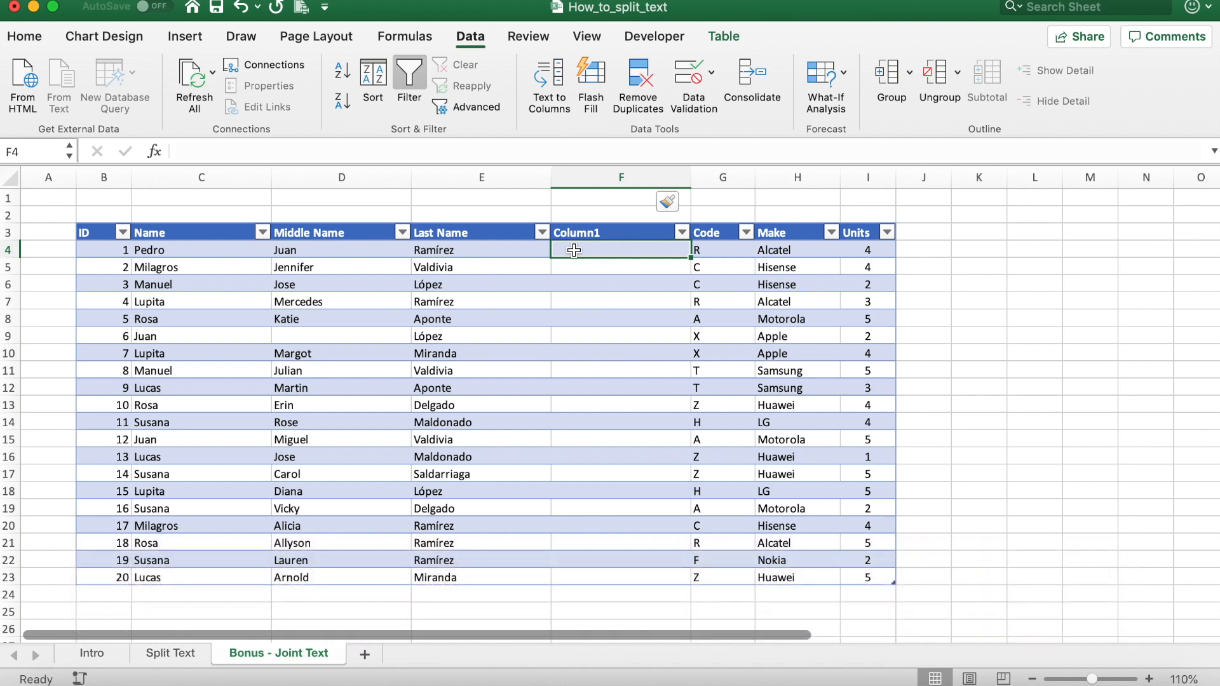
text(R)
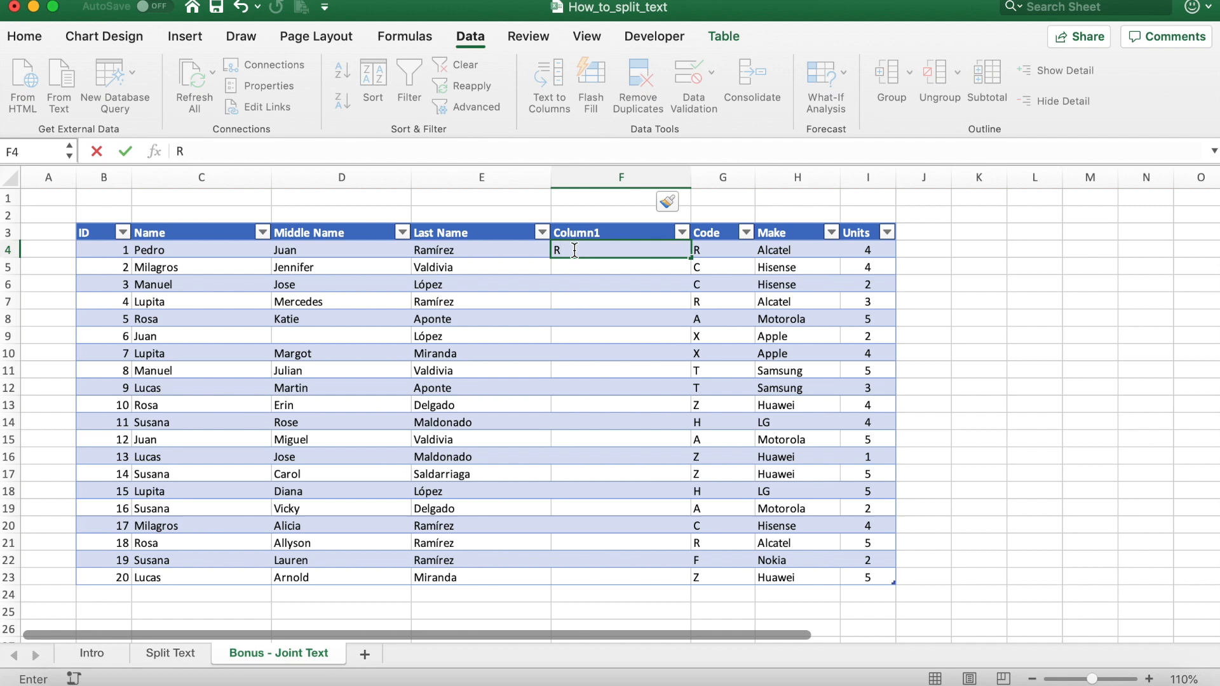
text(amírez,)
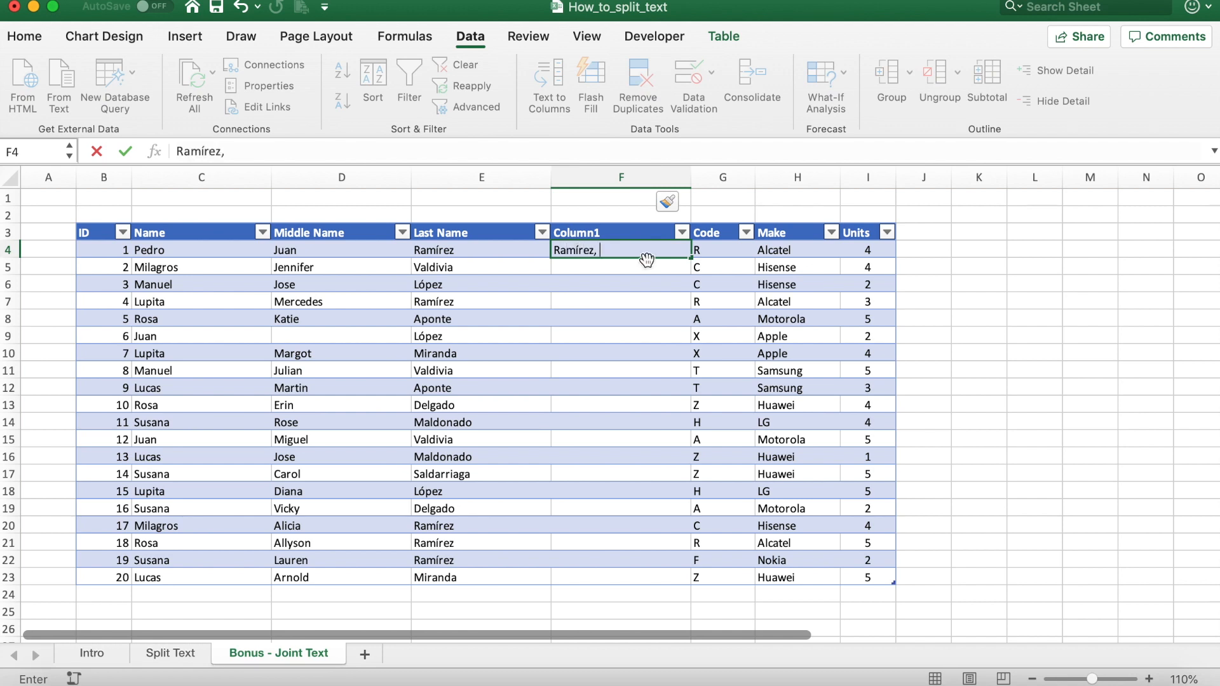
text(P)
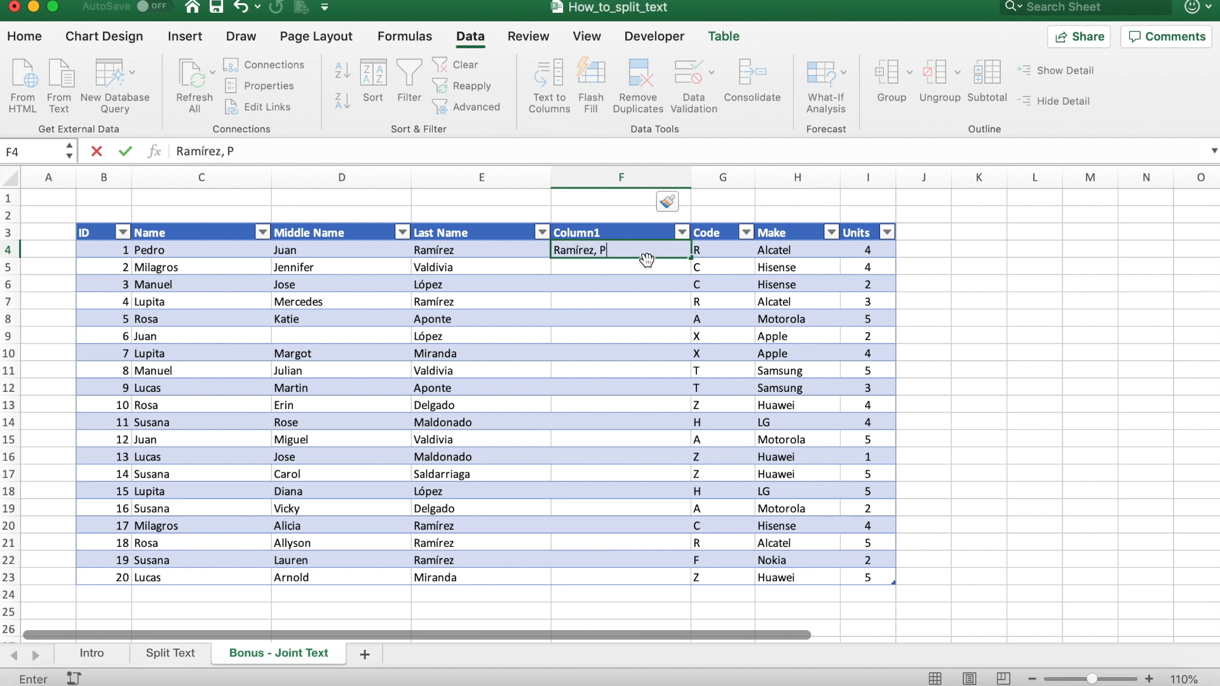
text(edro)
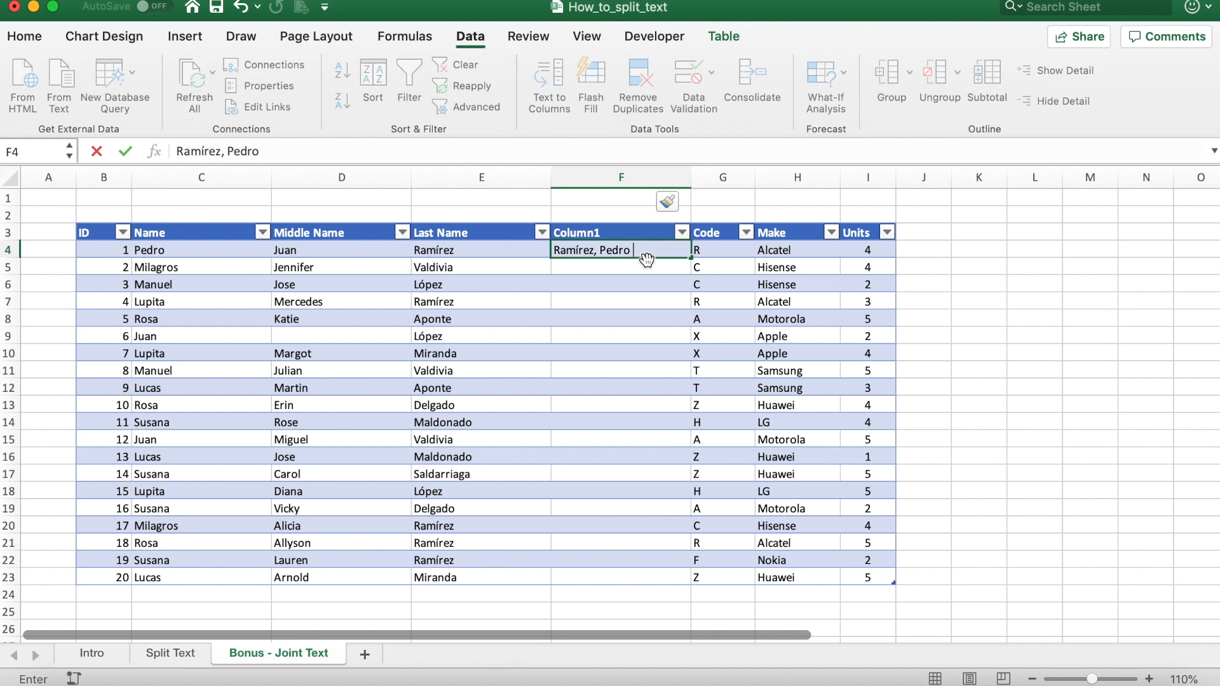
text(Ju)
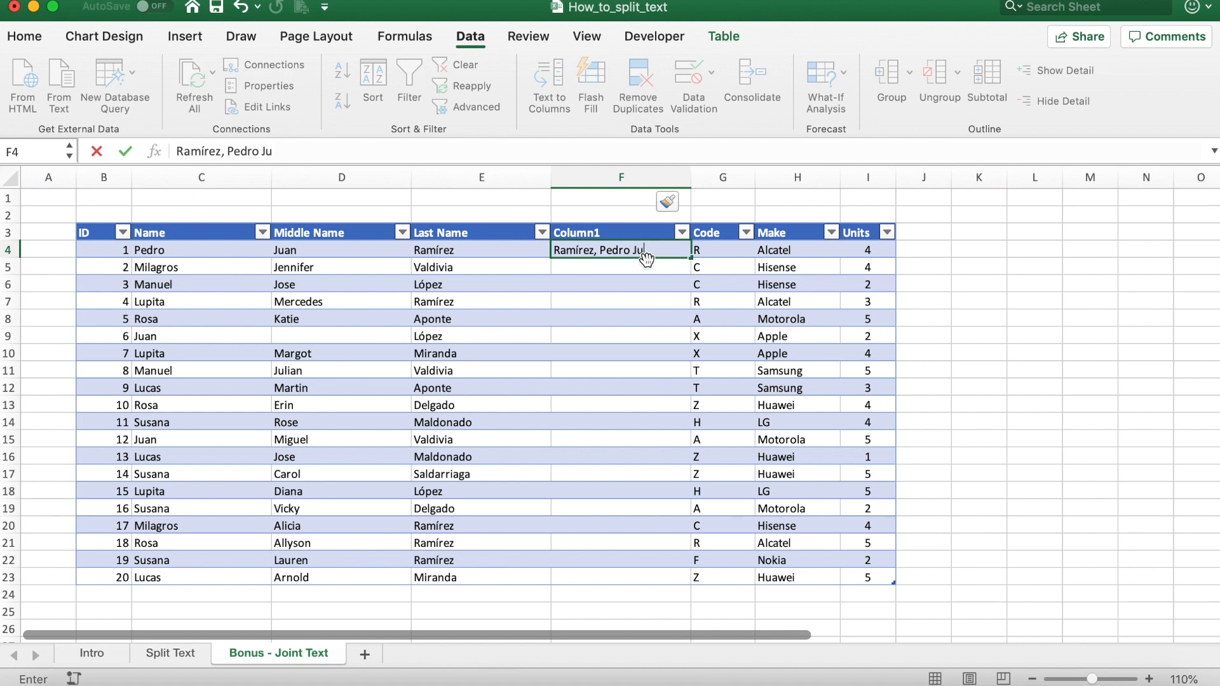
text(an)
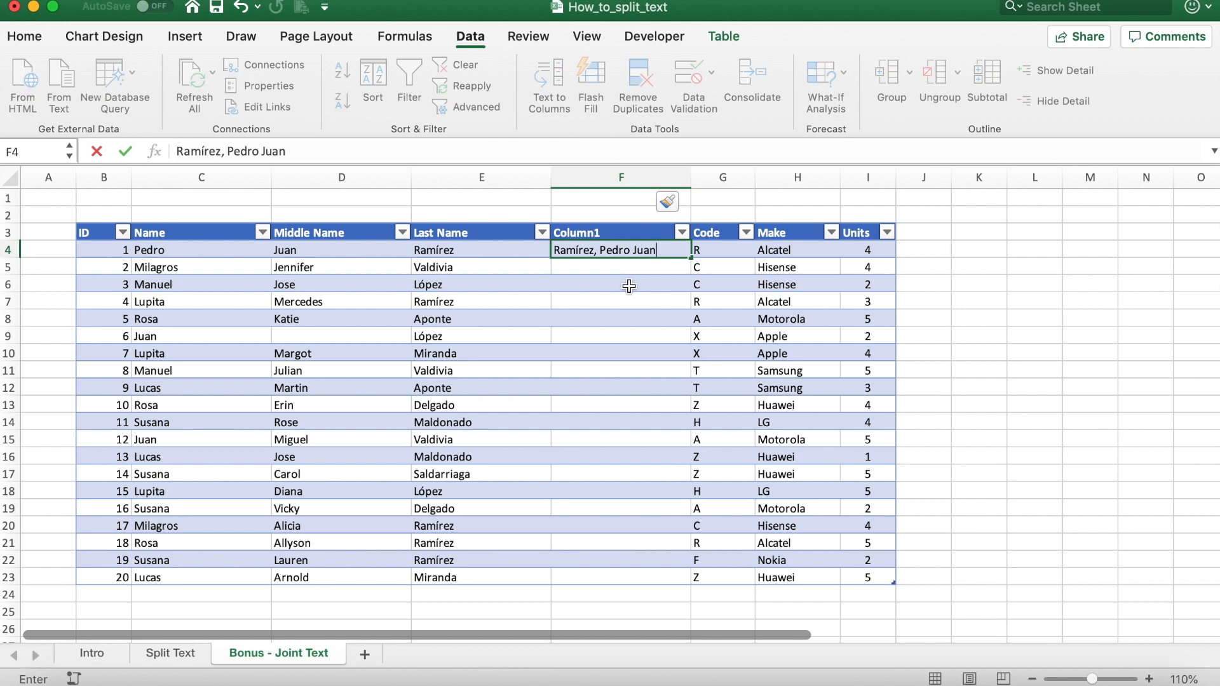
key(Return)
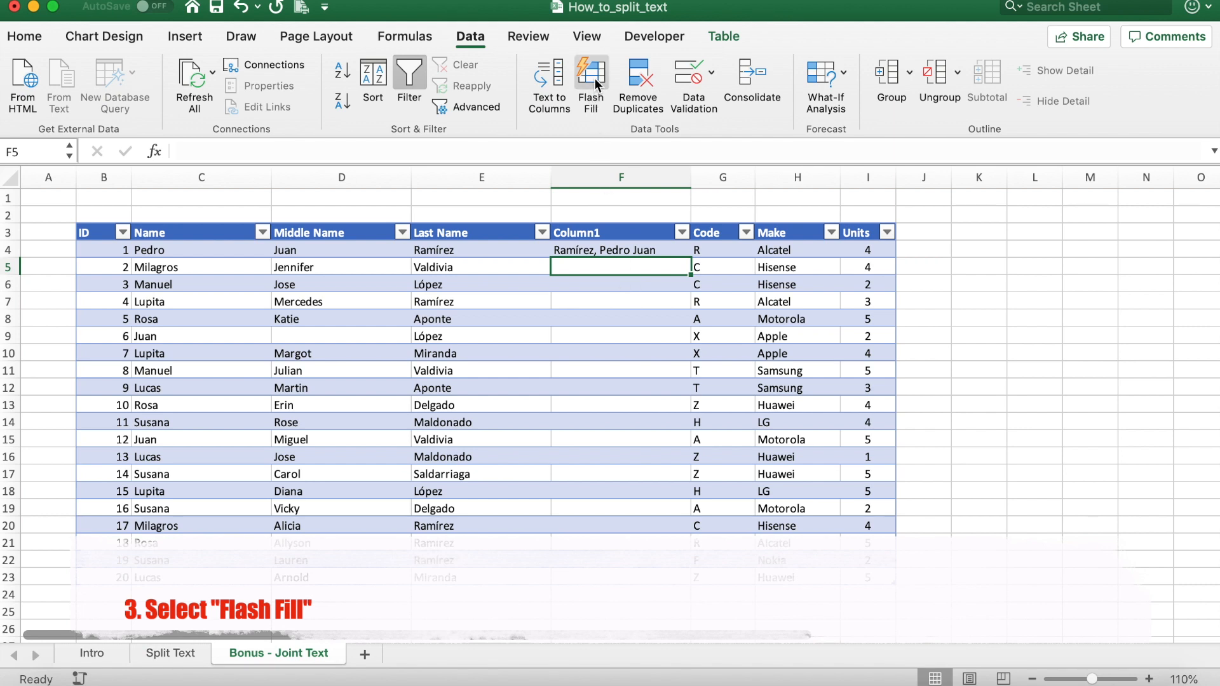
- Flash Fill Column1 with 'Last, First Middle' names and rename its header to Client
click(590, 80)
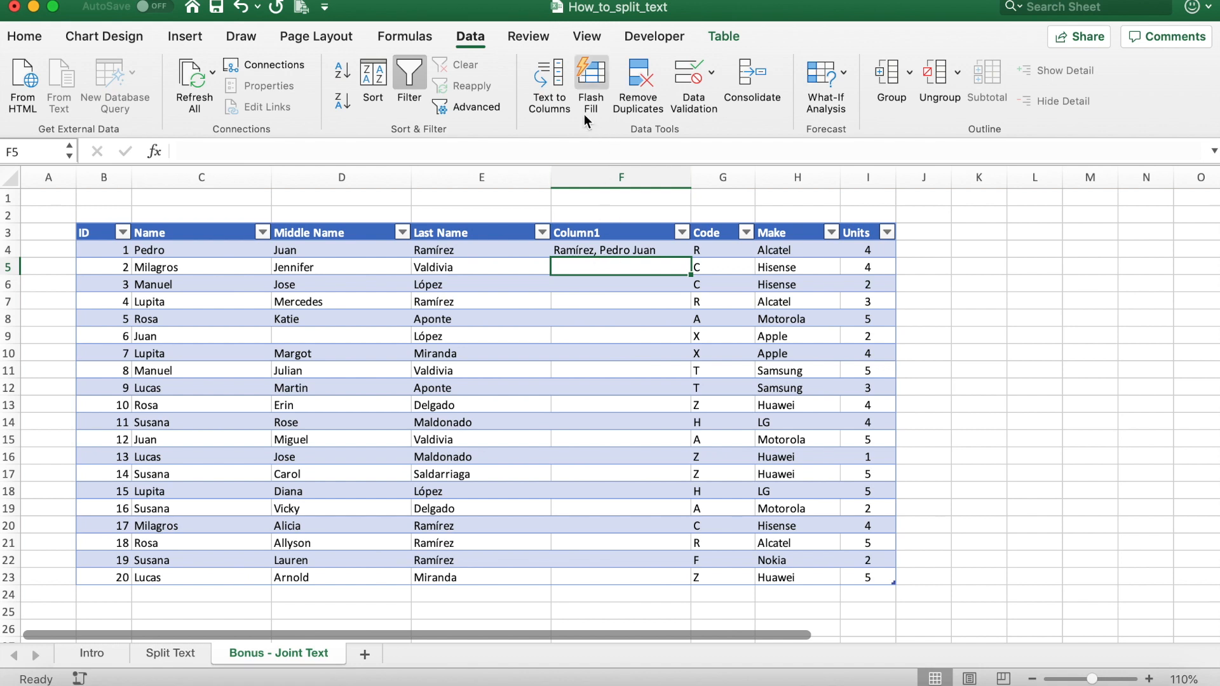
mouse_move(592, 80)
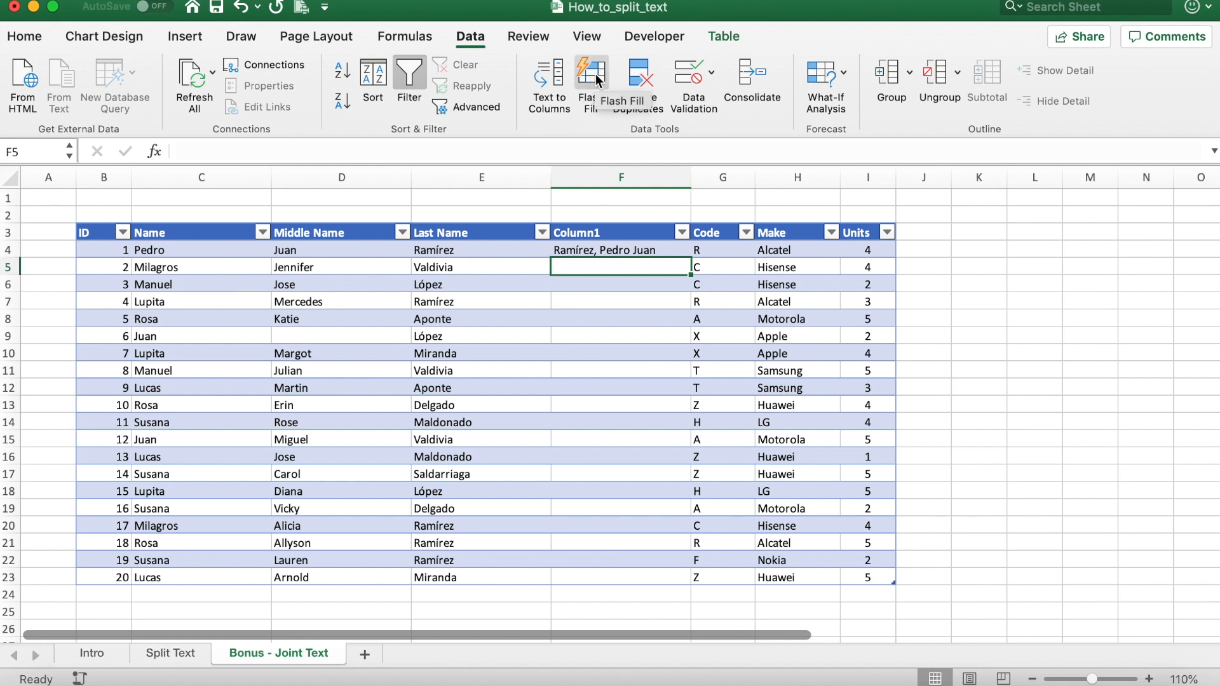
click(590, 80)
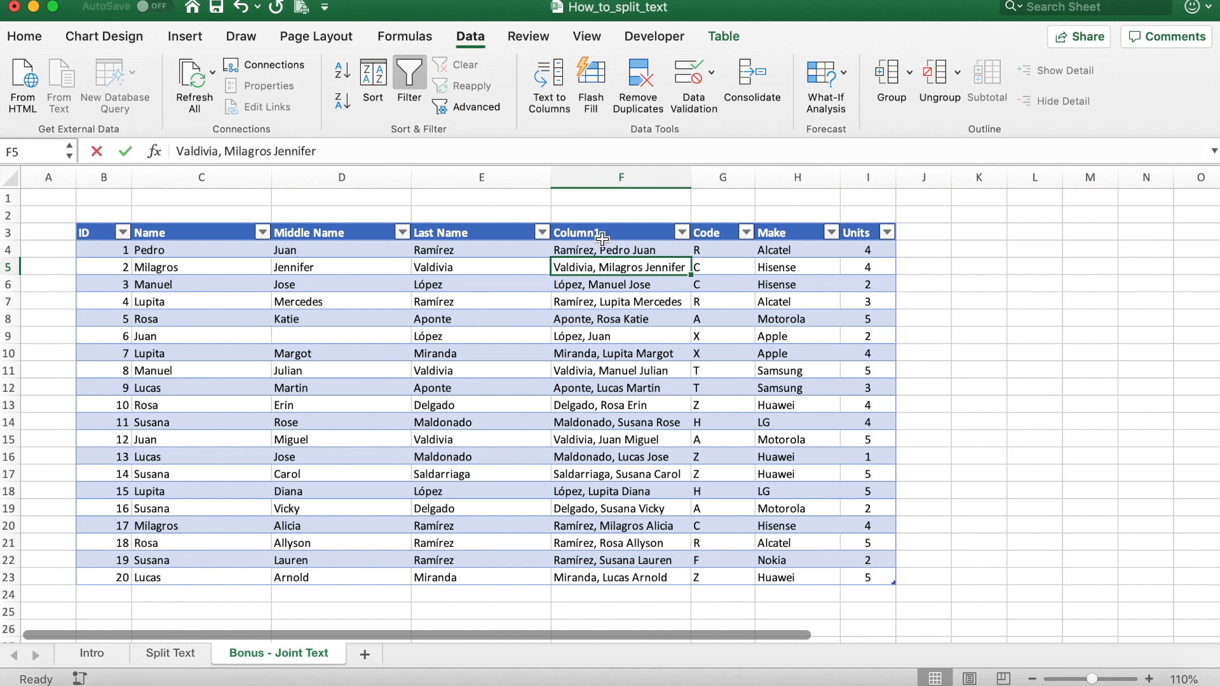
click(620, 233)
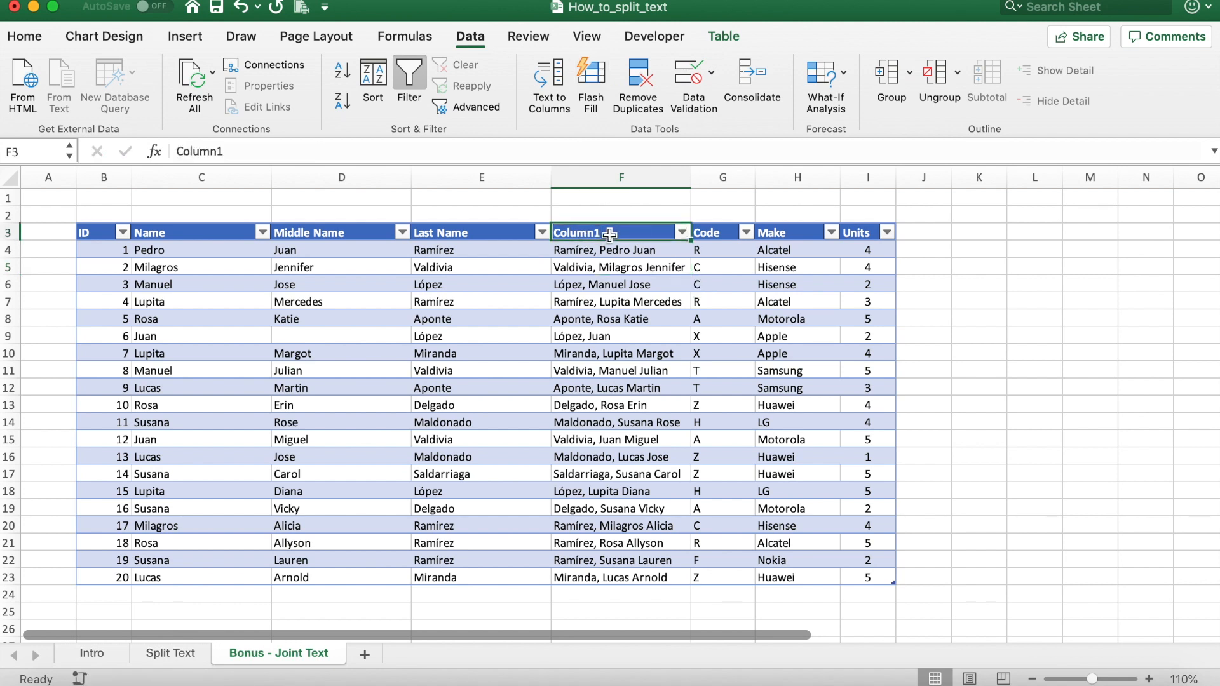
text(Client)
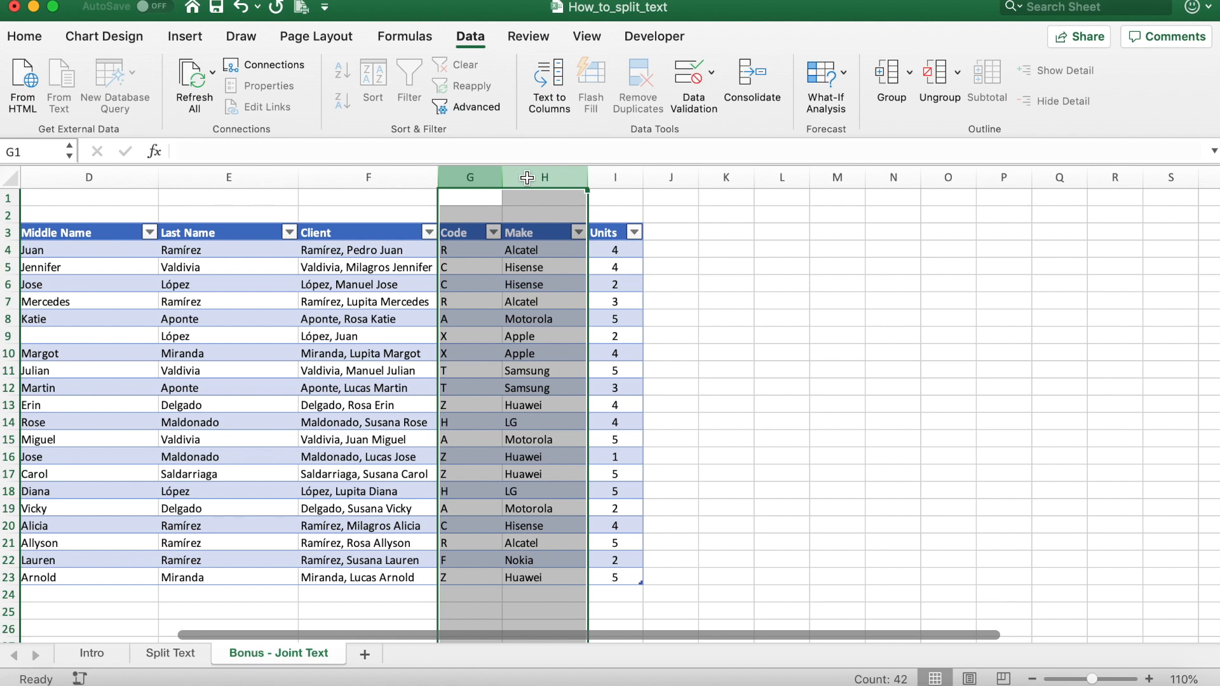
- Insert an empty table column between Make and Units and select its first row
click(614, 177)
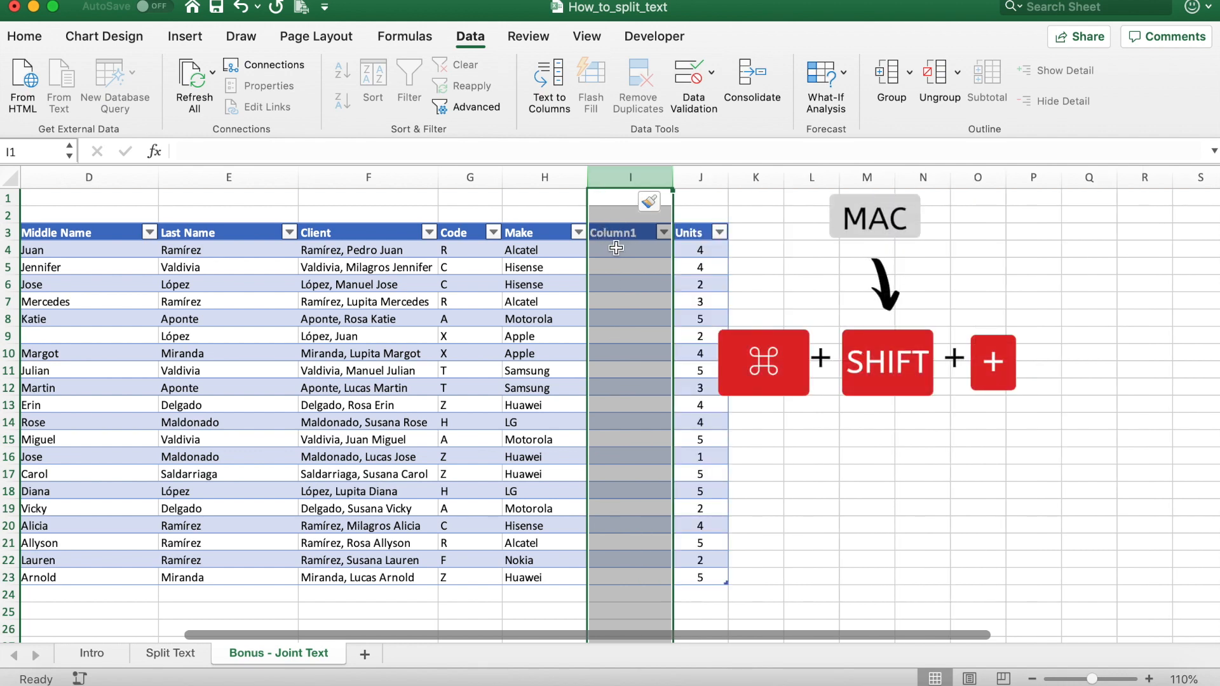
click(630, 249)
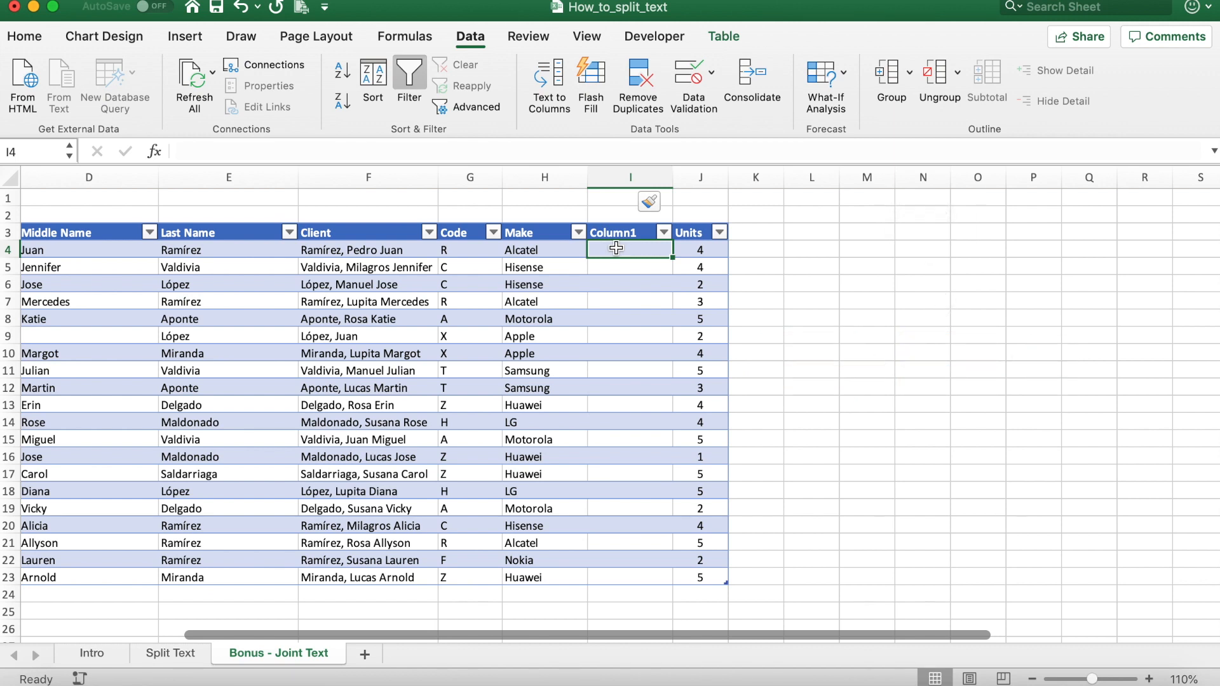
- Enter 'R_Alcatel' in I4, then Flash Fill the remaining rows with code_make values
text(R)
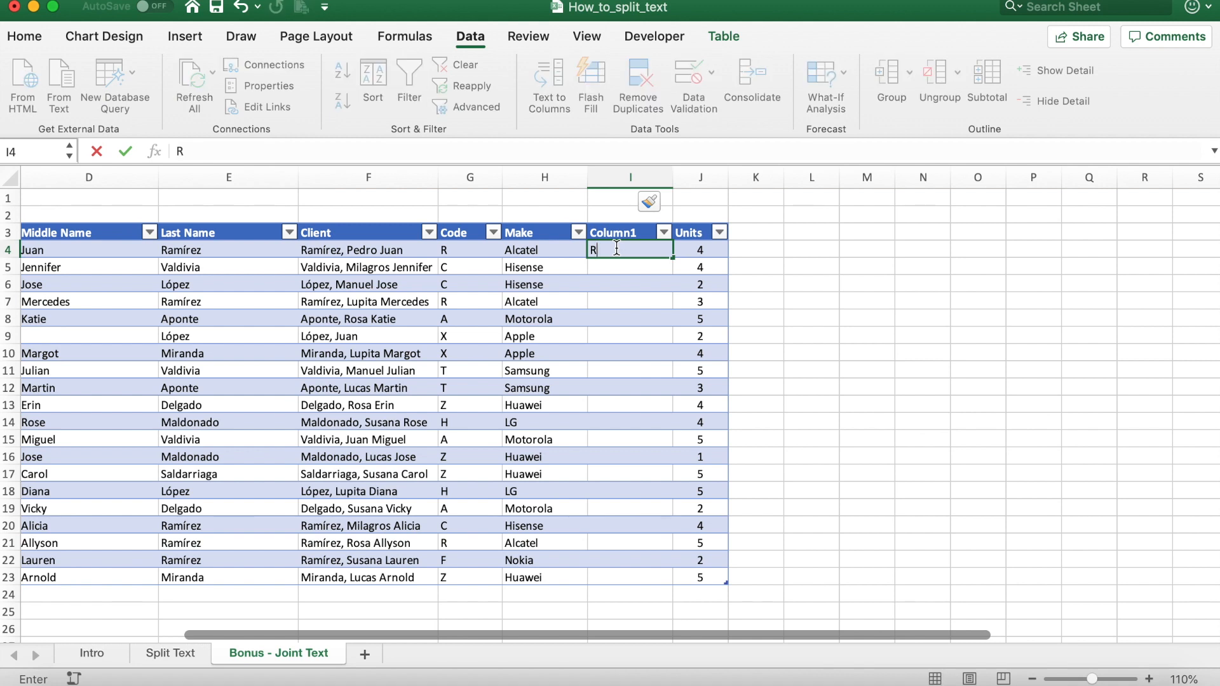
text(_)
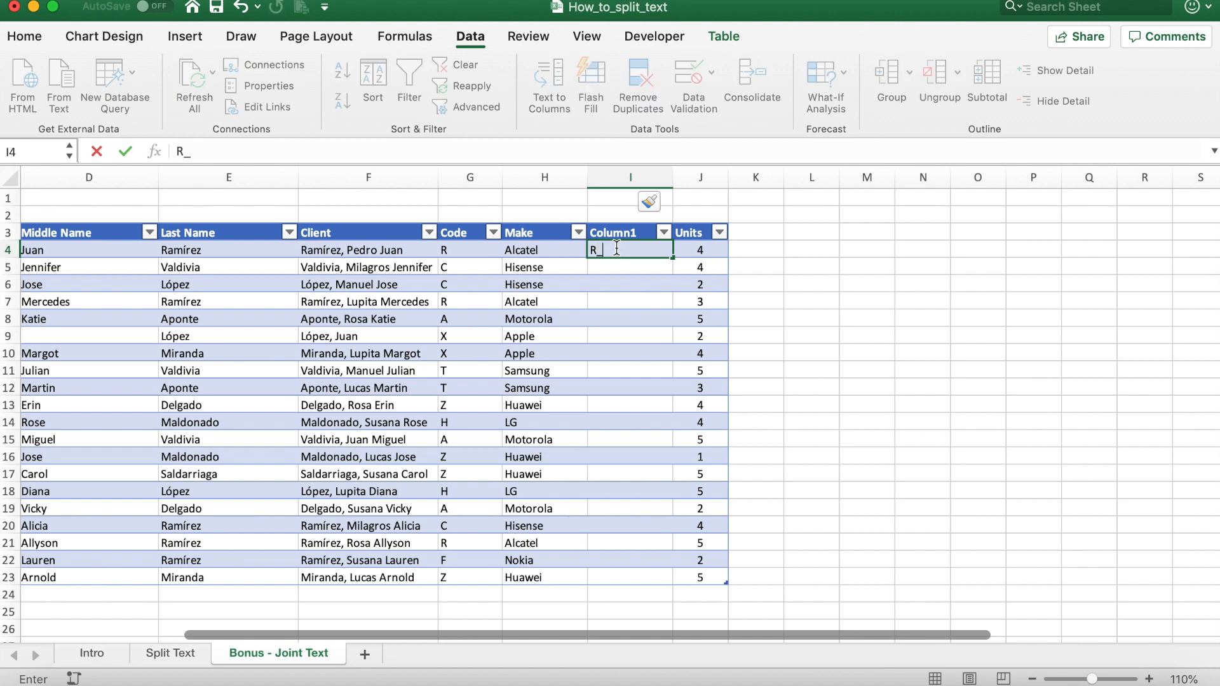
text(Alca)
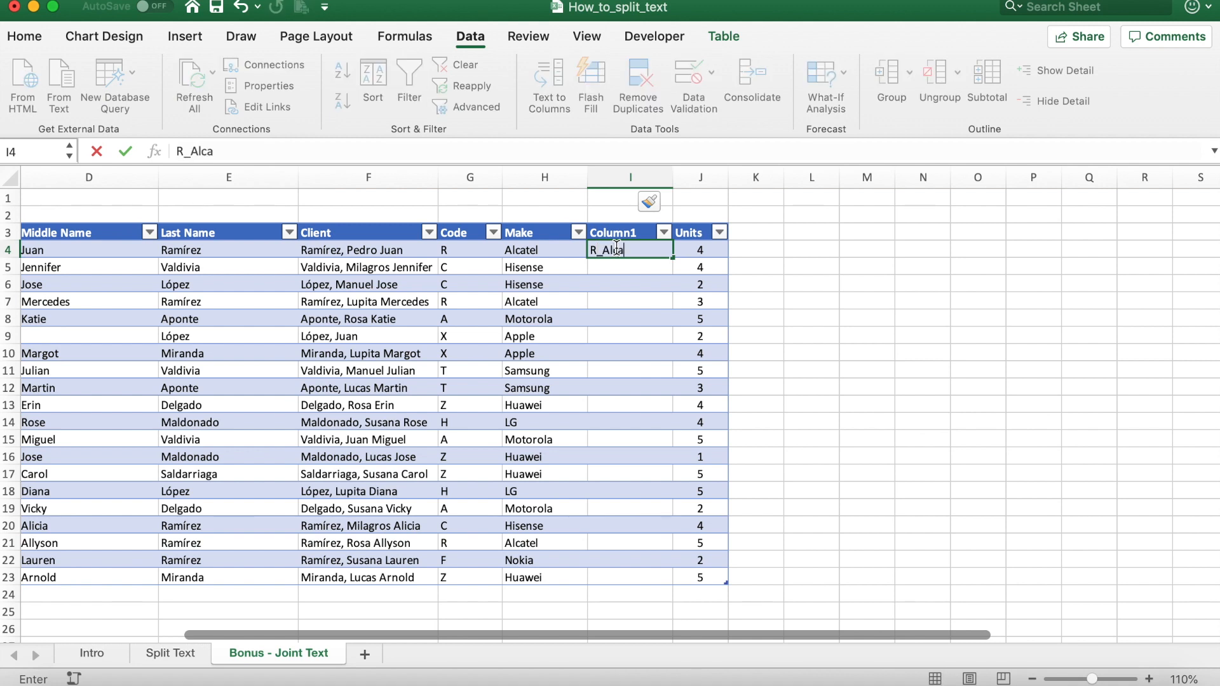
key(Return)
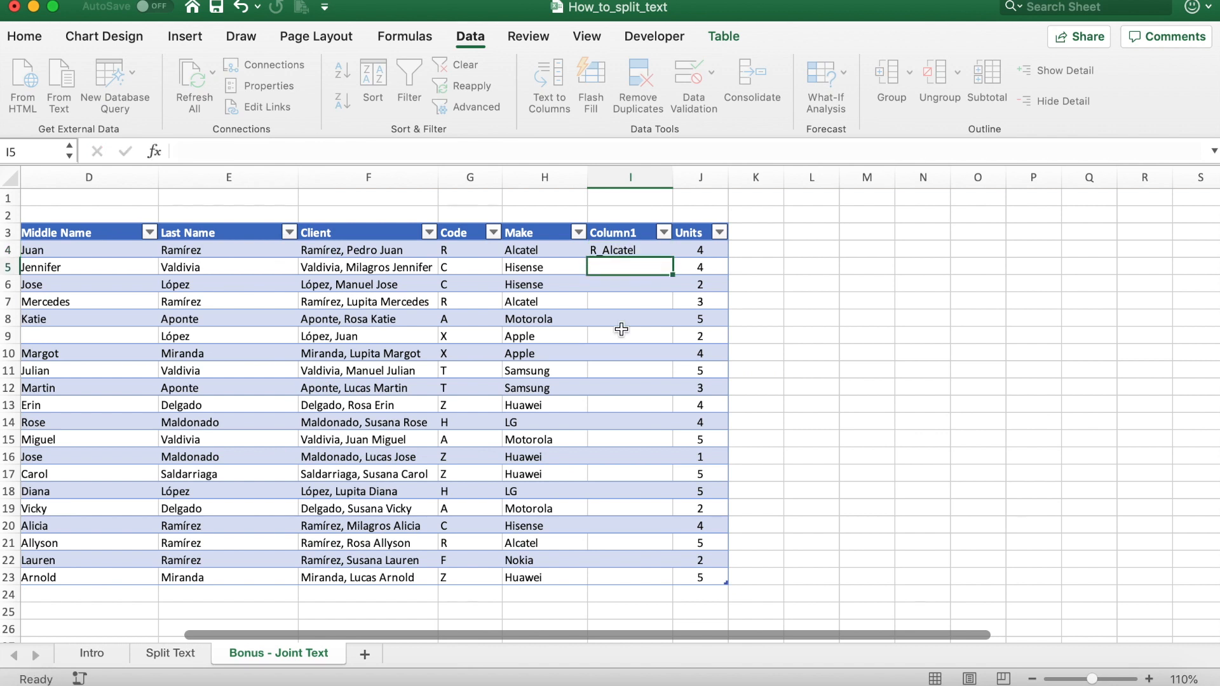
click(630, 250)
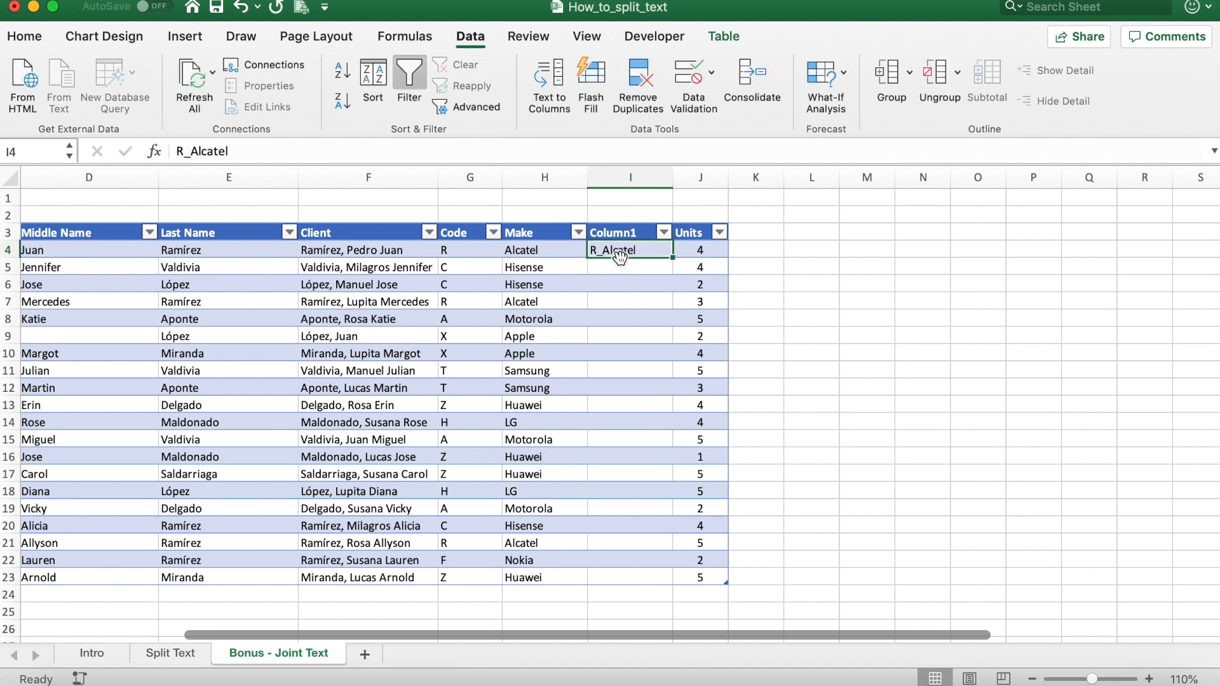
click(629, 267)
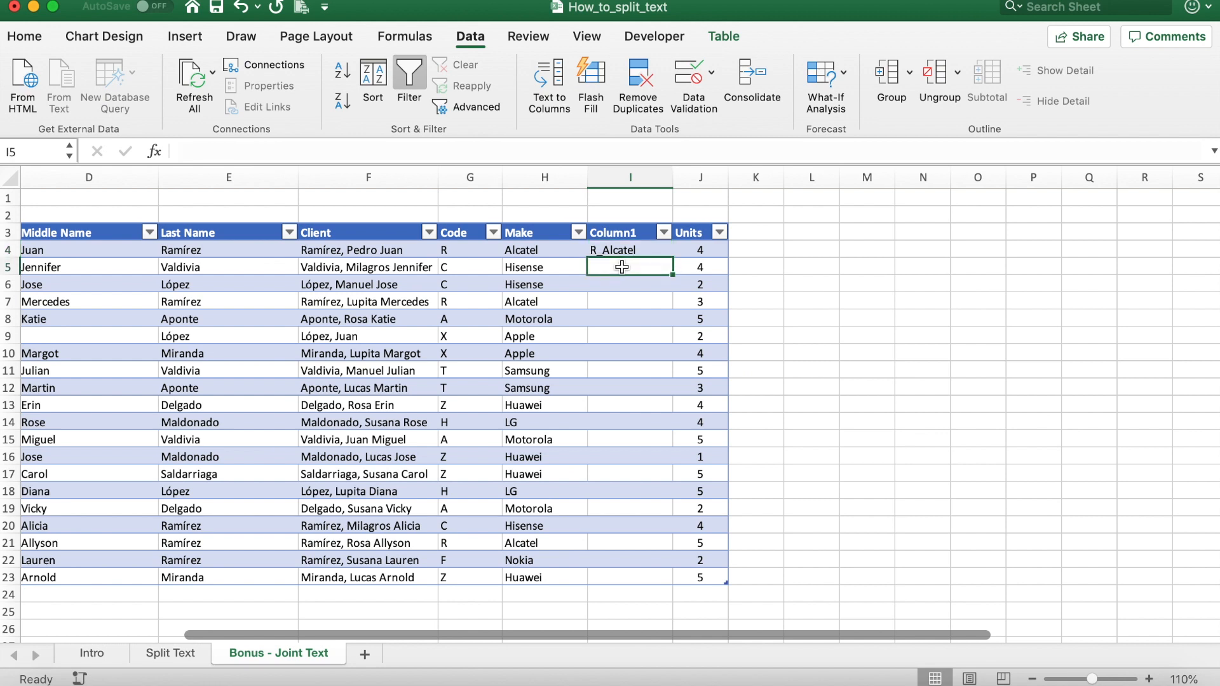
mouse_move(544, 177)
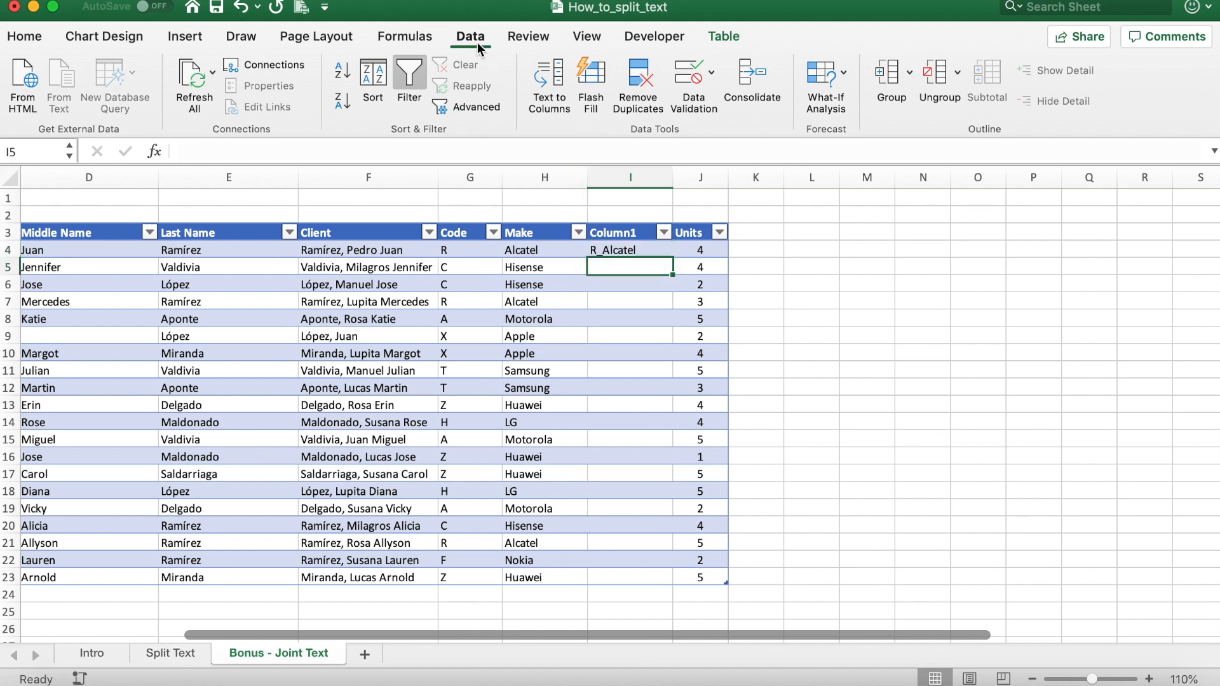
mouse_move(590, 81)
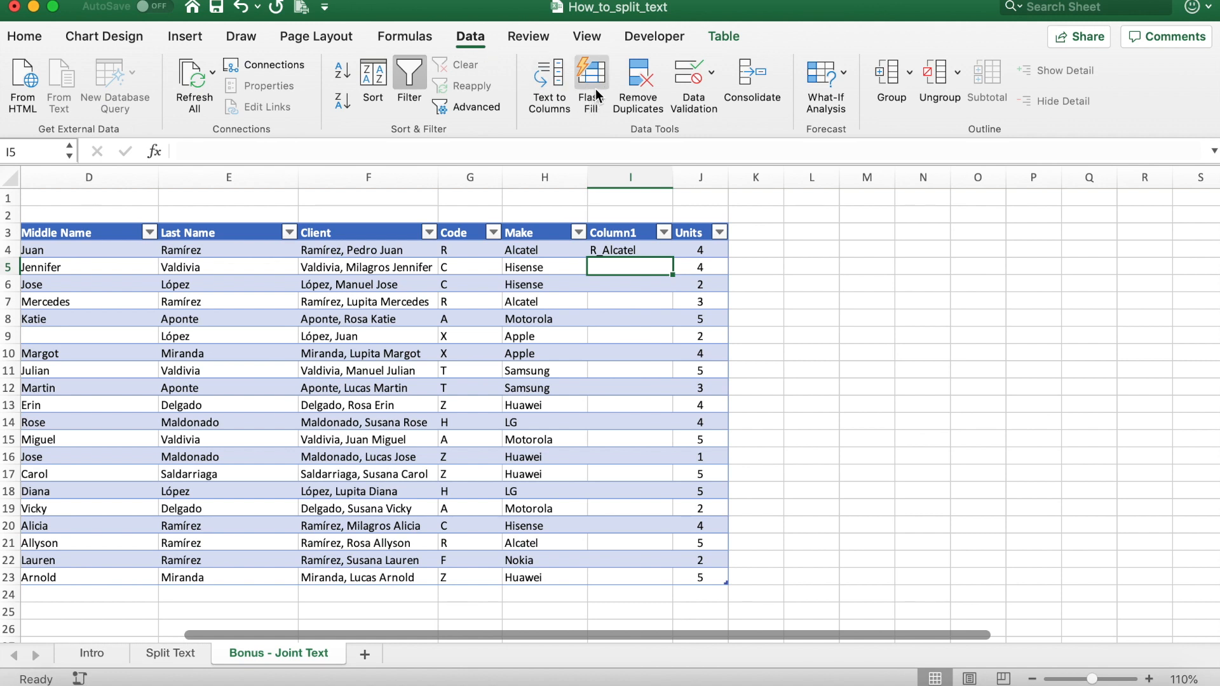
mouse_move(592, 82)
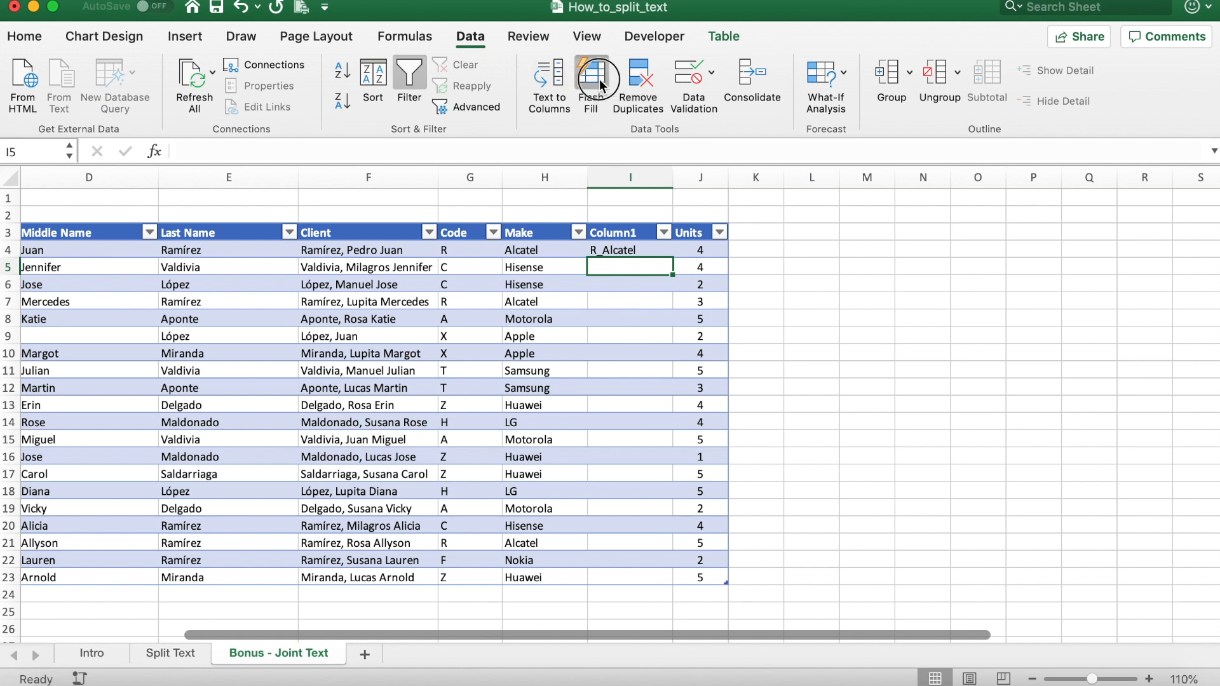
click(590, 83)
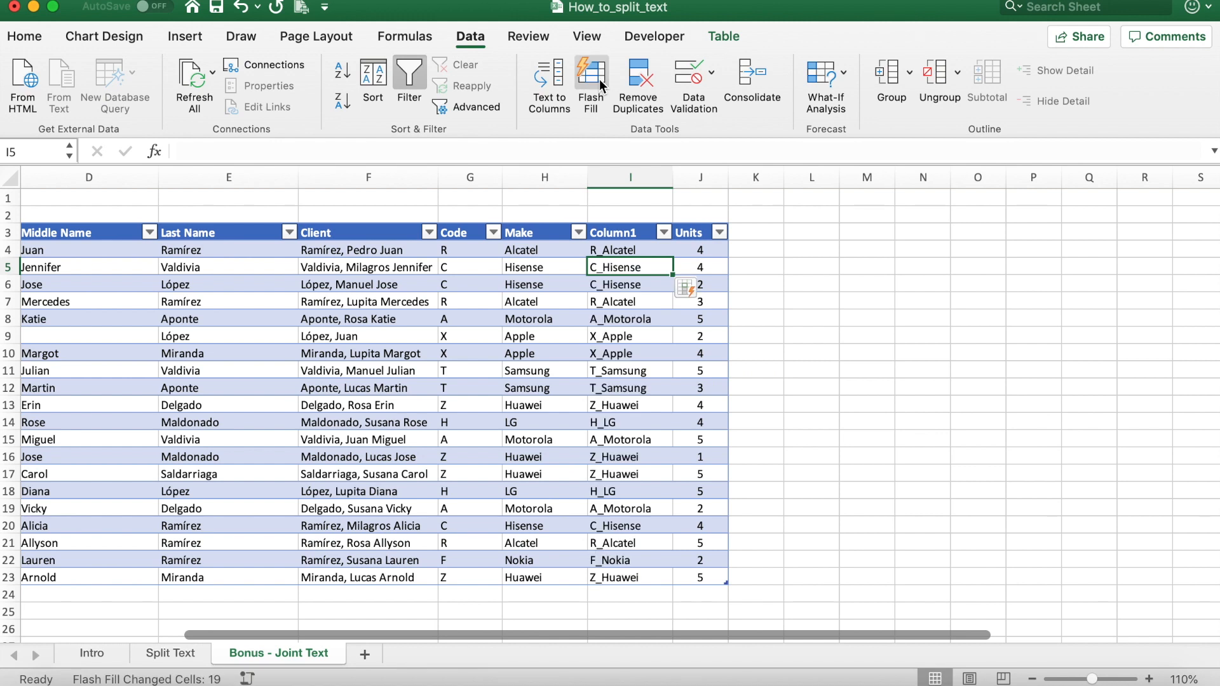